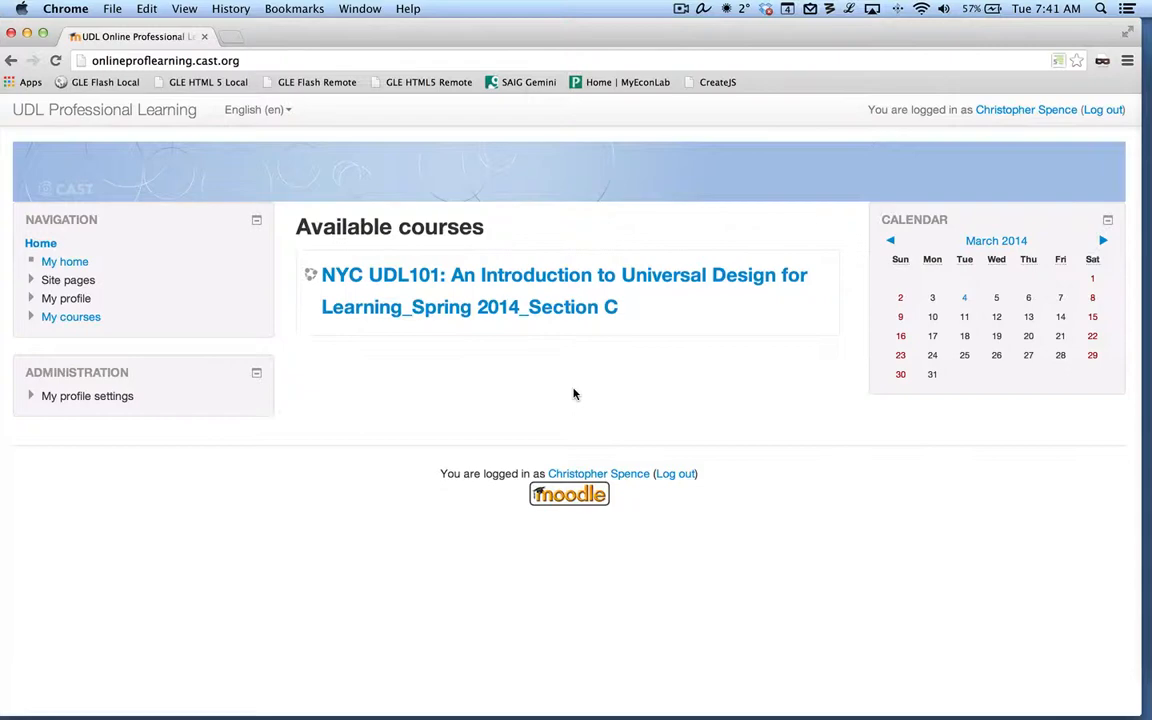
# - Open the NYC UDL101 Spring 2014 Section C course from Available courses
pyautogui.click(563, 290)
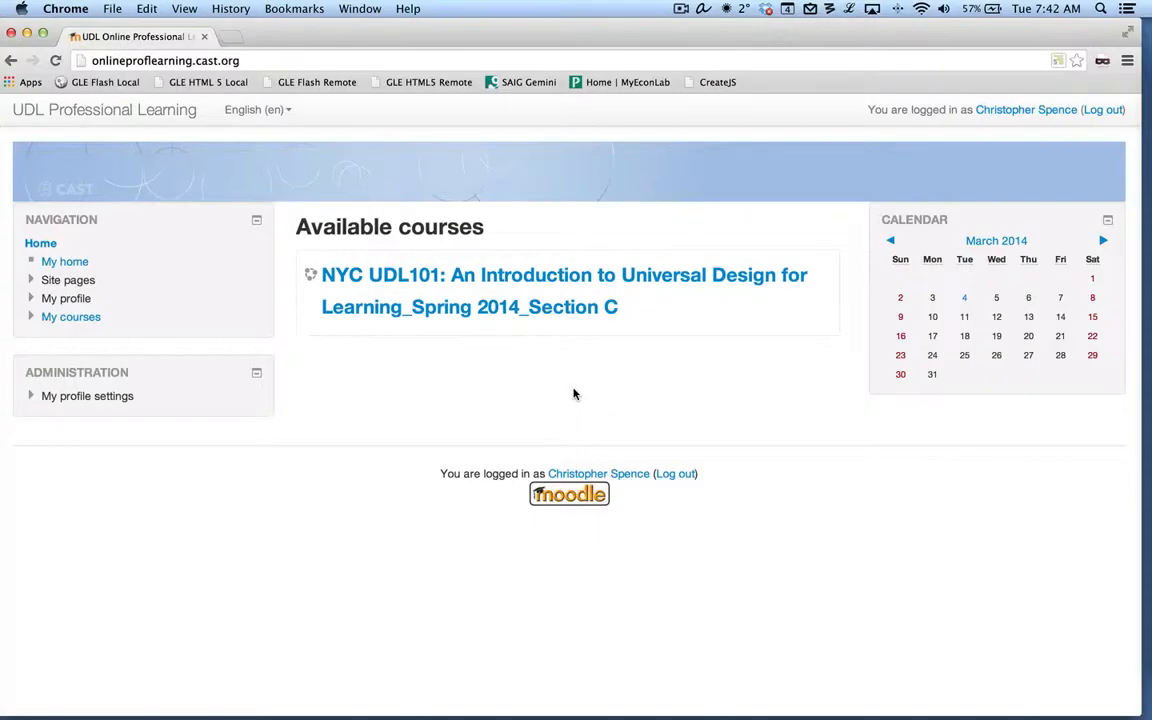
pyautogui.click(563, 290)
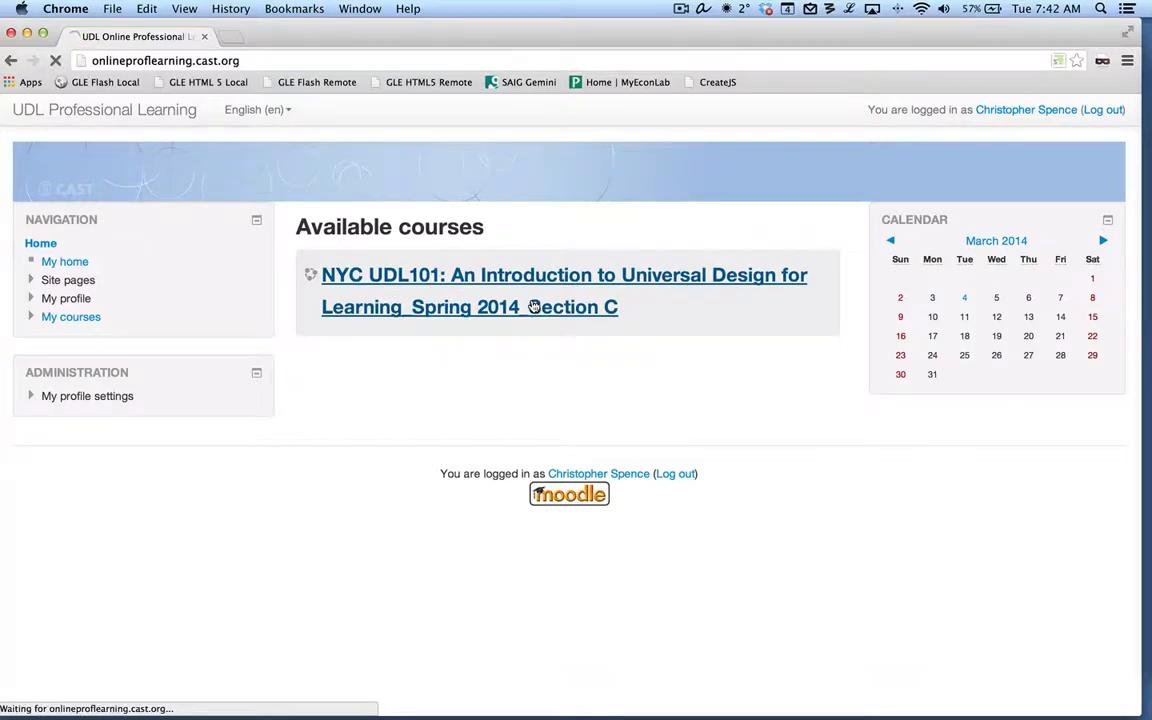
# - Load the UDL101 course page, then scroll through its sections and back to the top
pyautogui.click(564, 290)
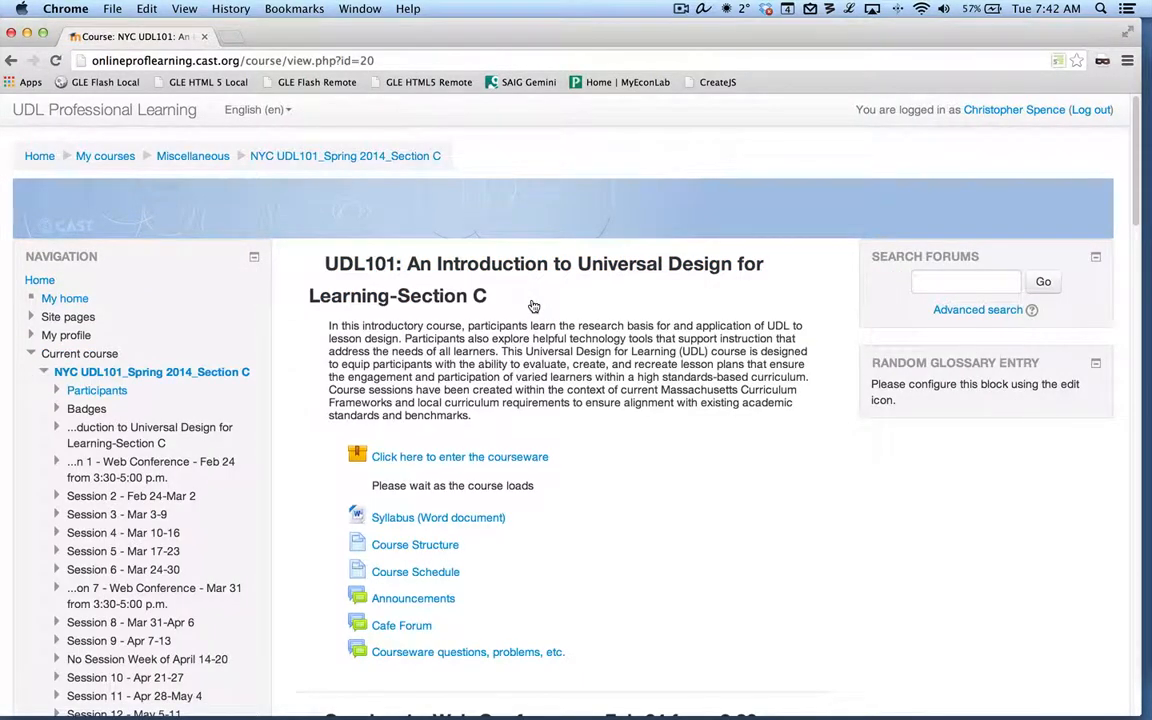
pyautogui.scroll(-3)
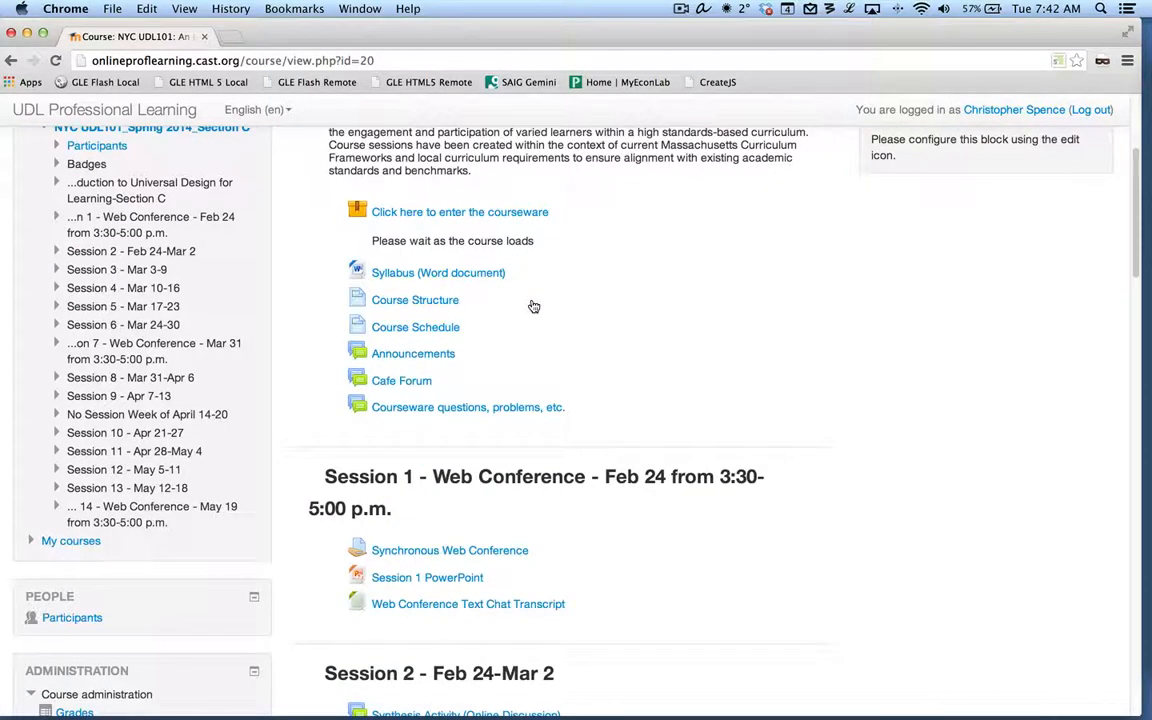
pyautogui.scroll(3)
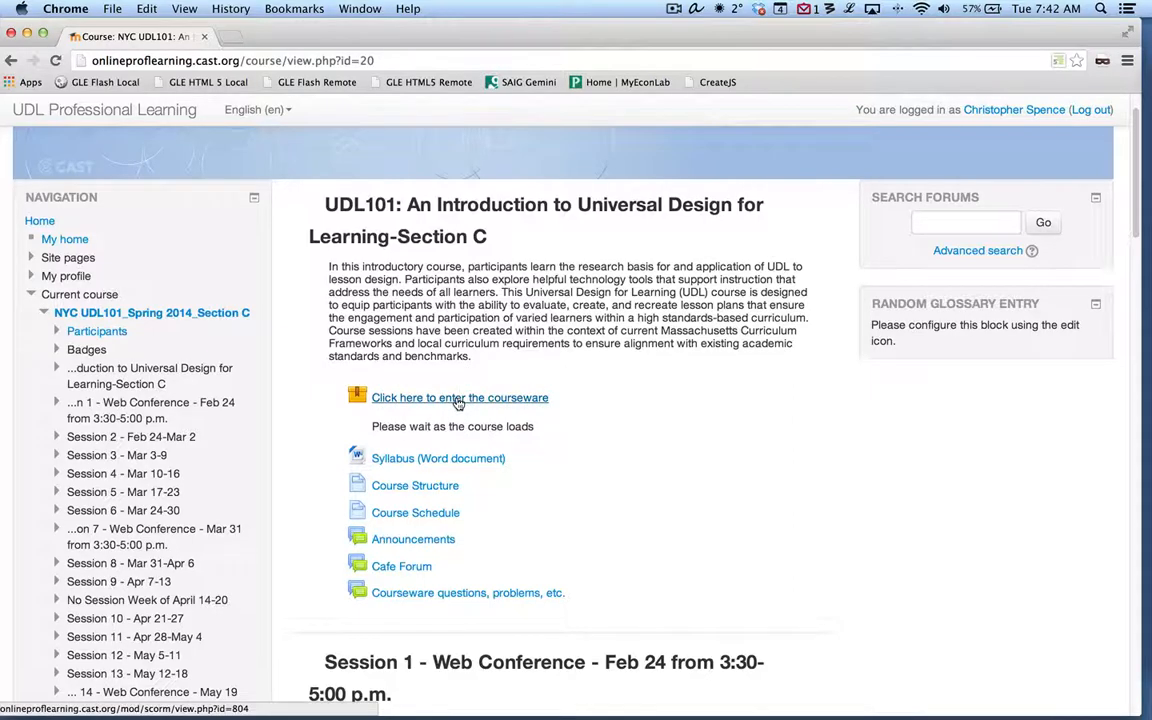
pyautogui.click(459, 397)
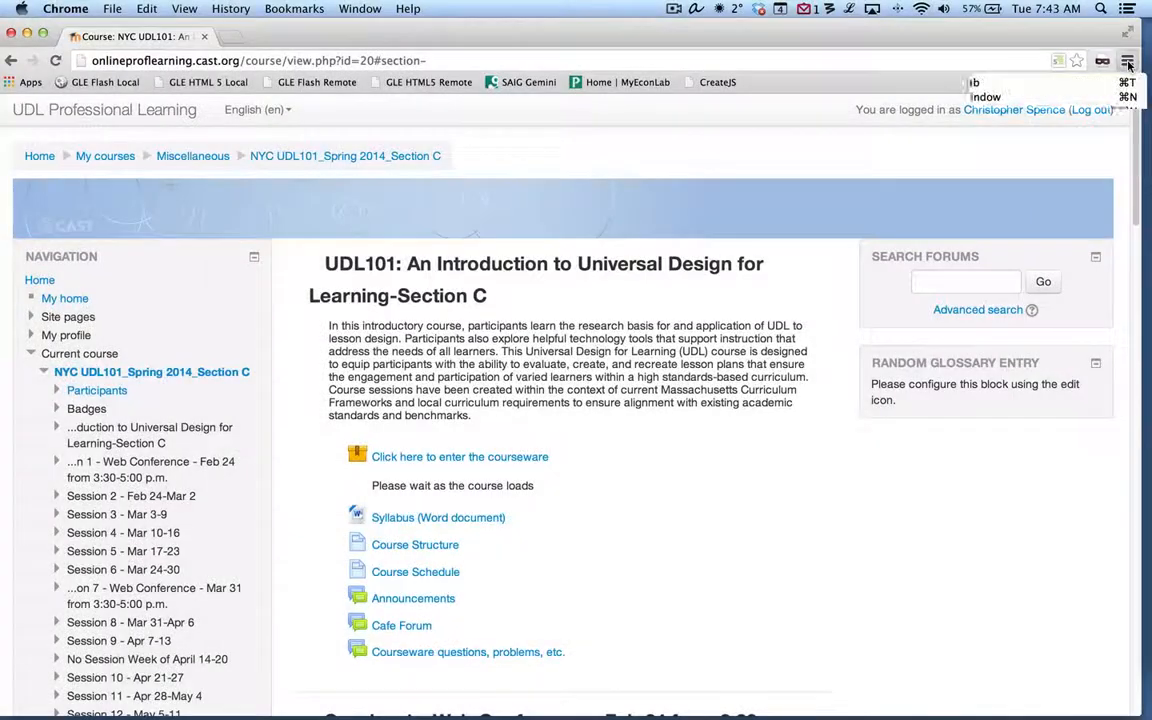
# - Open Chrome Settings in a second tab and expand advanced settings down to Privacy
pyautogui.click(1127, 61)
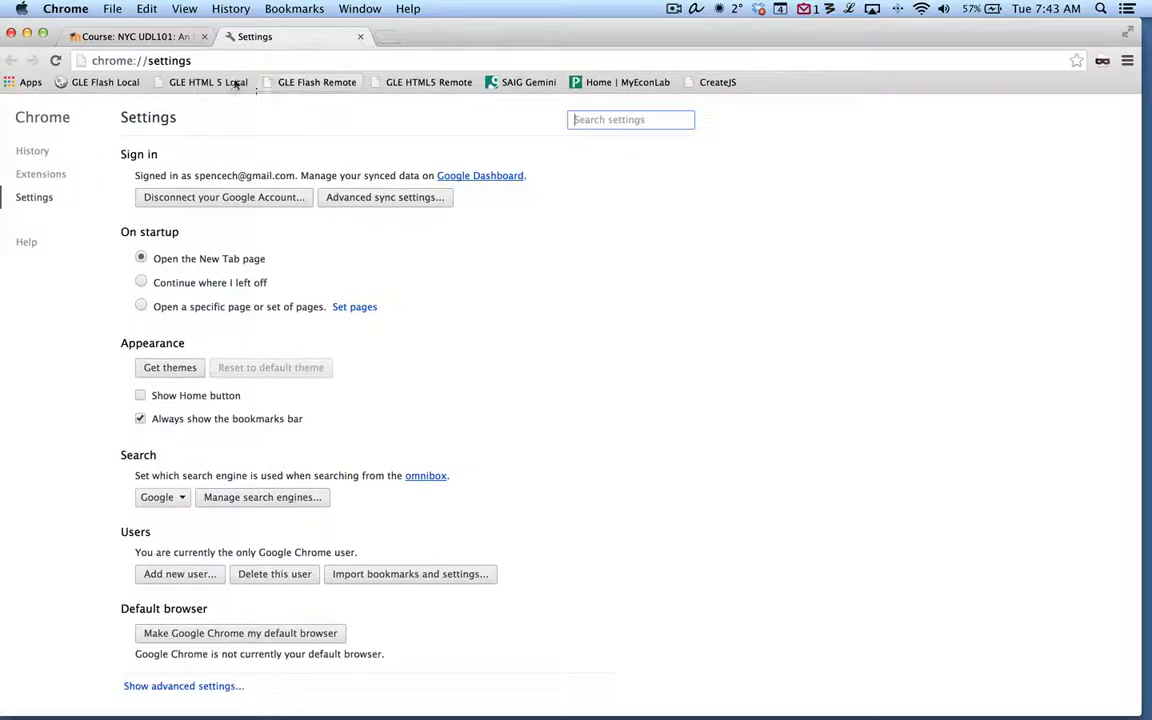
pyautogui.click(135, 37)
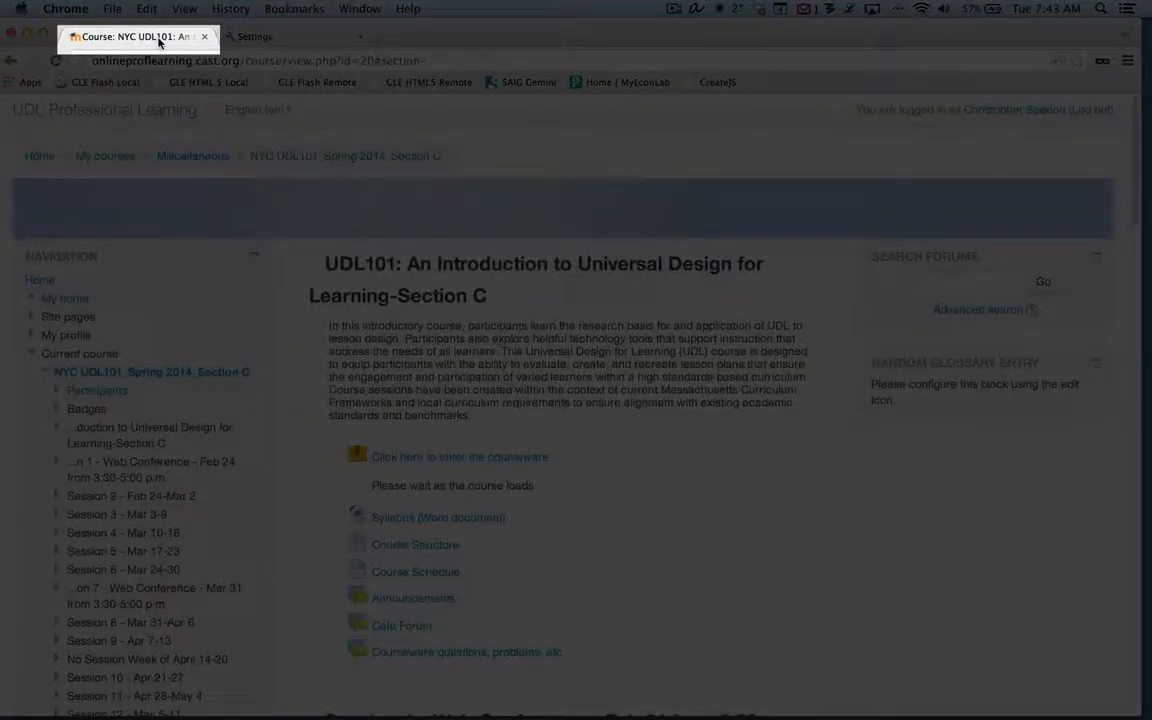
pyautogui.click(254, 37)
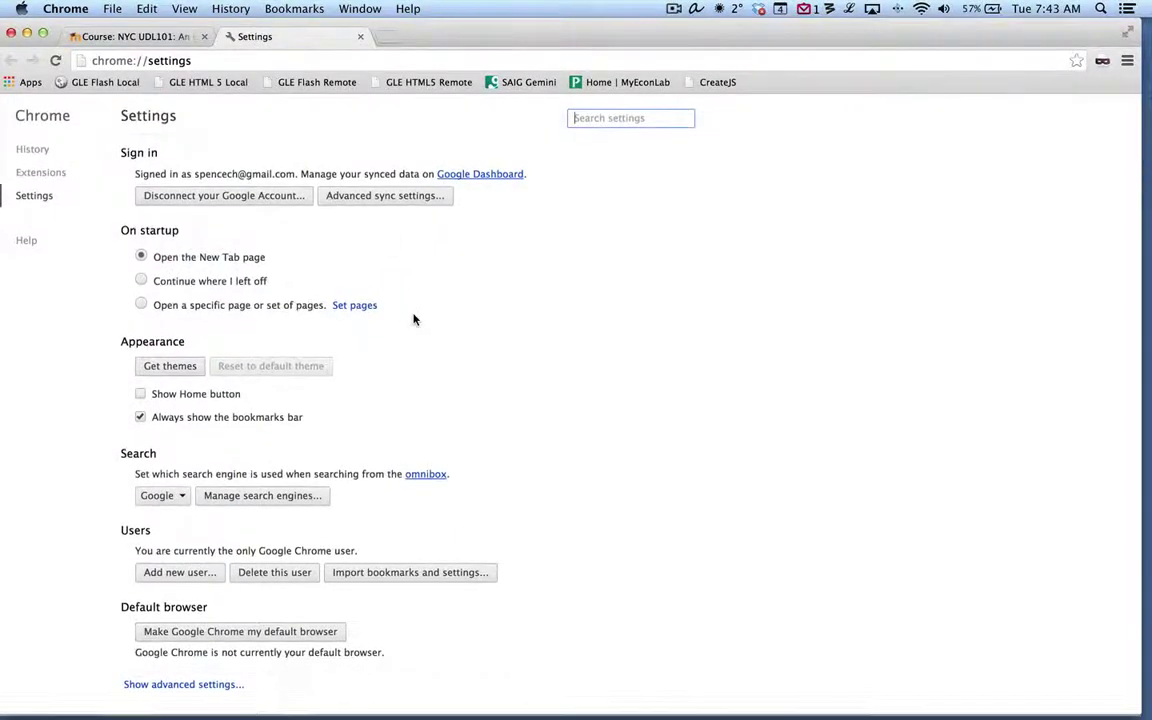
pyautogui.moveTo(197, 684)
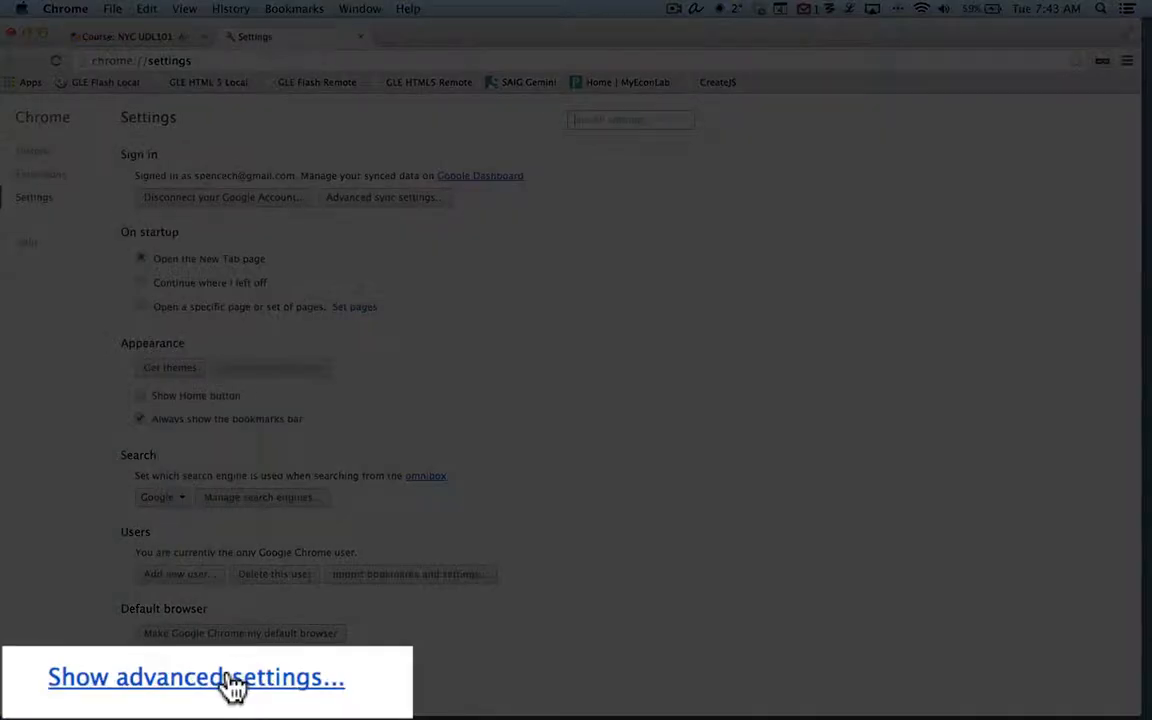
pyautogui.click(196, 677)
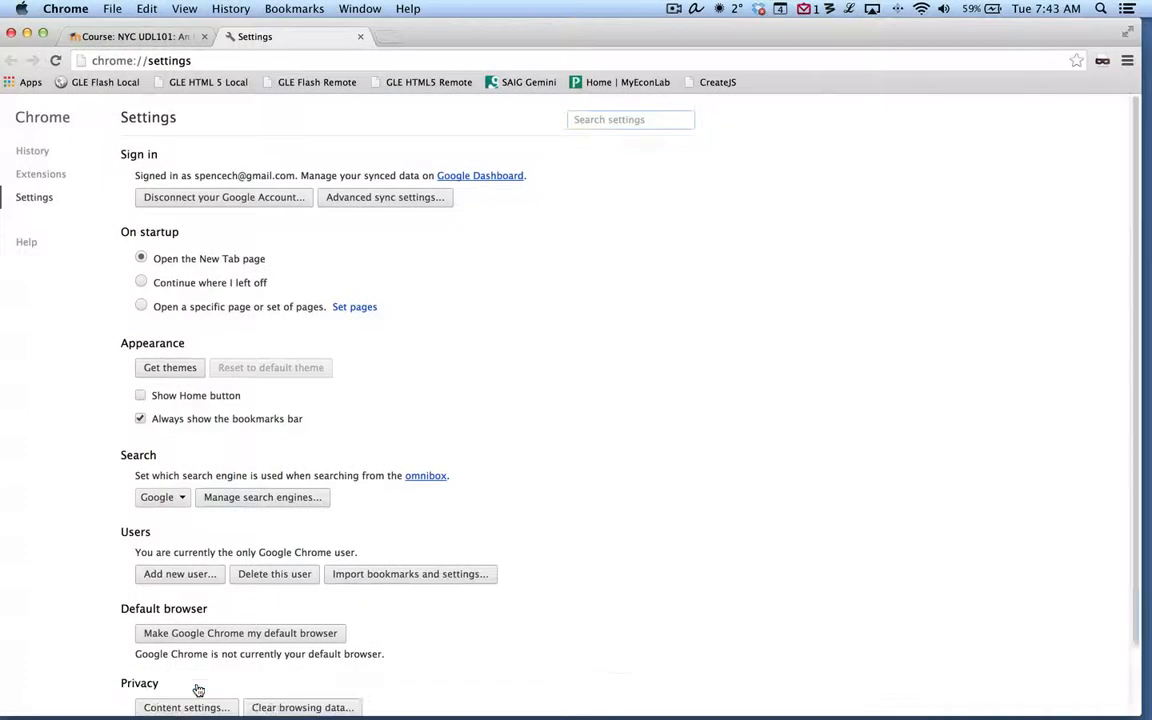
pyautogui.scroll(-3)
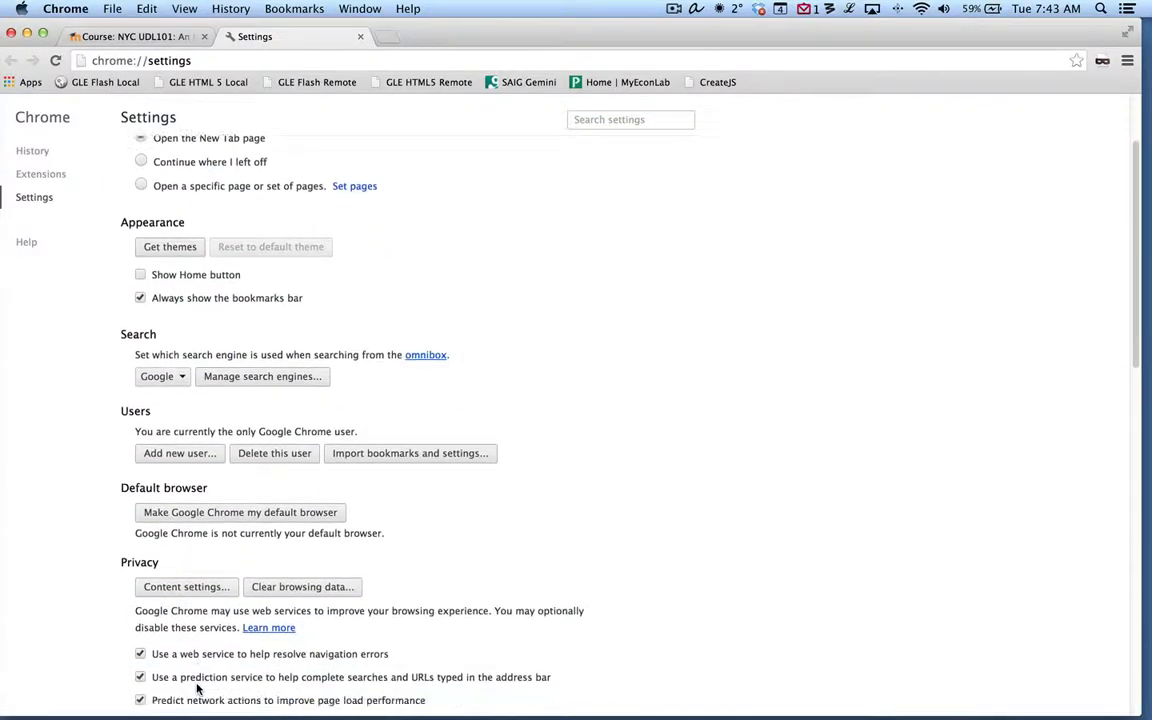
# - In Chrome content settings, choose 'Allow all sites to show pop-ups' and close the dialog
pyautogui.click(186, 587)
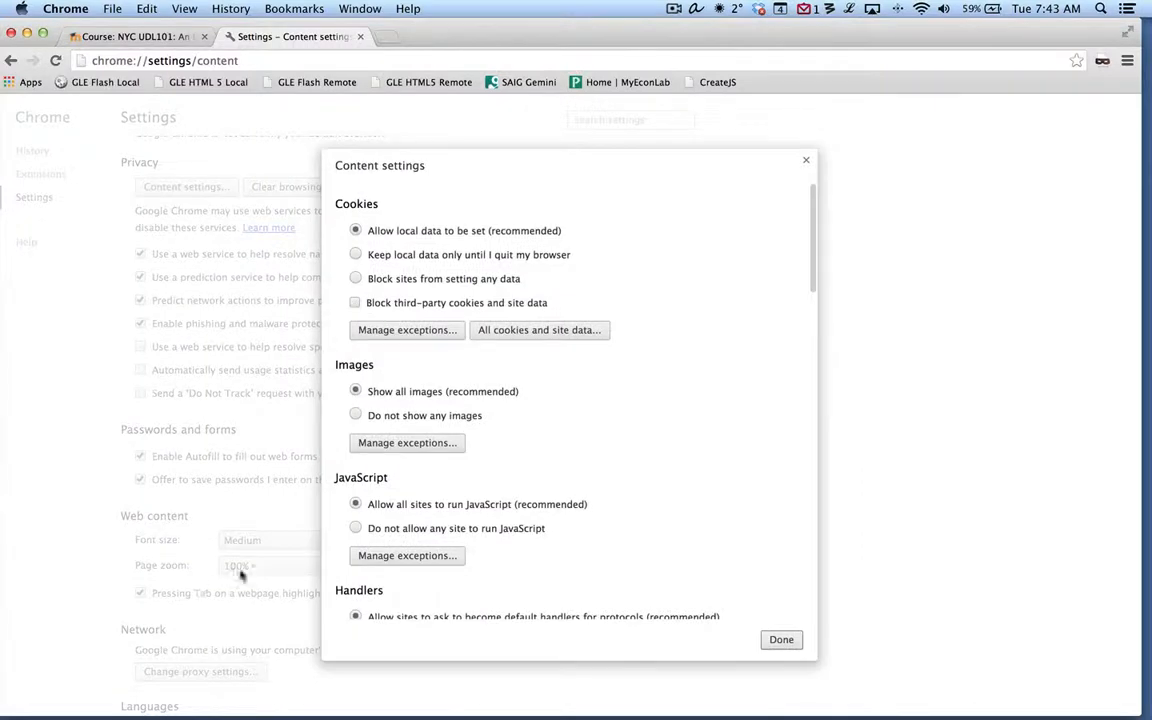
pyautogui.scroll(-3)
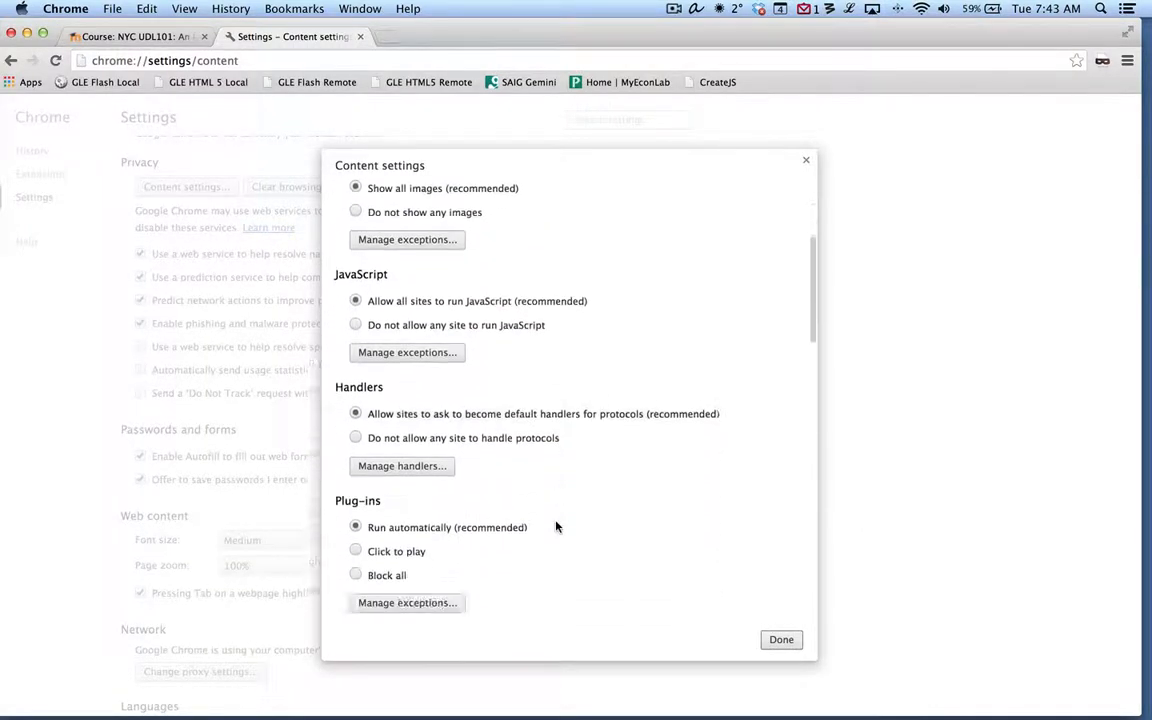
pyautogui.scroll(-3)
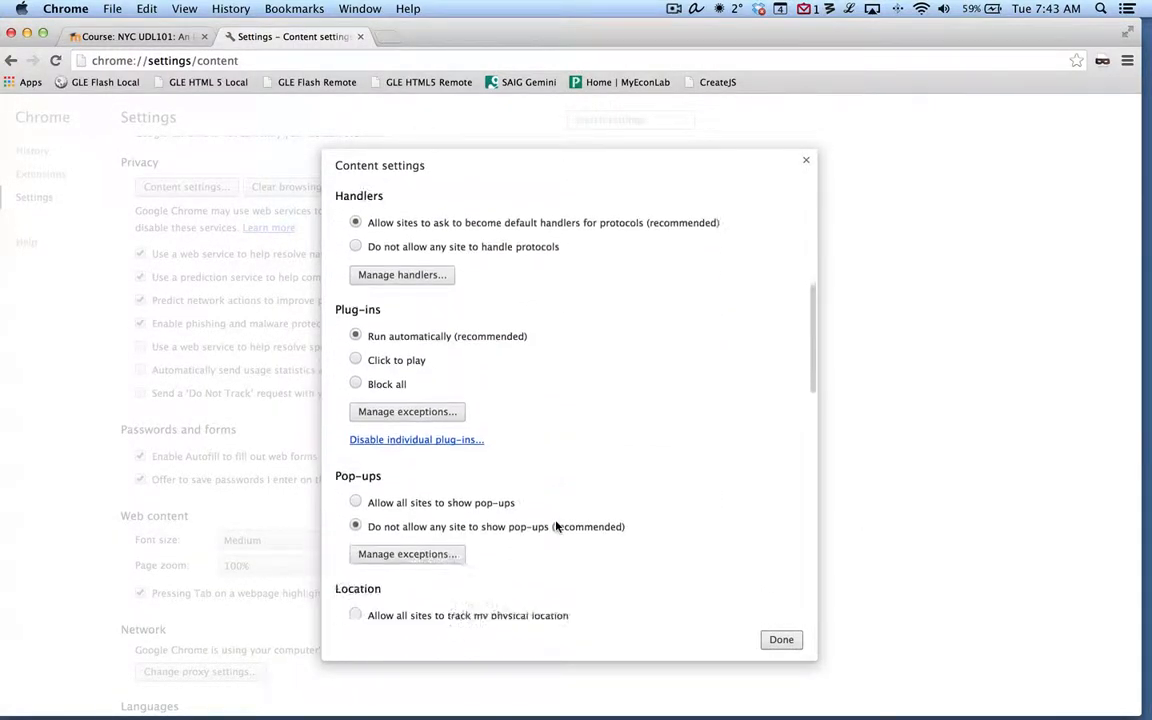
pyautogui.click(355, 502)
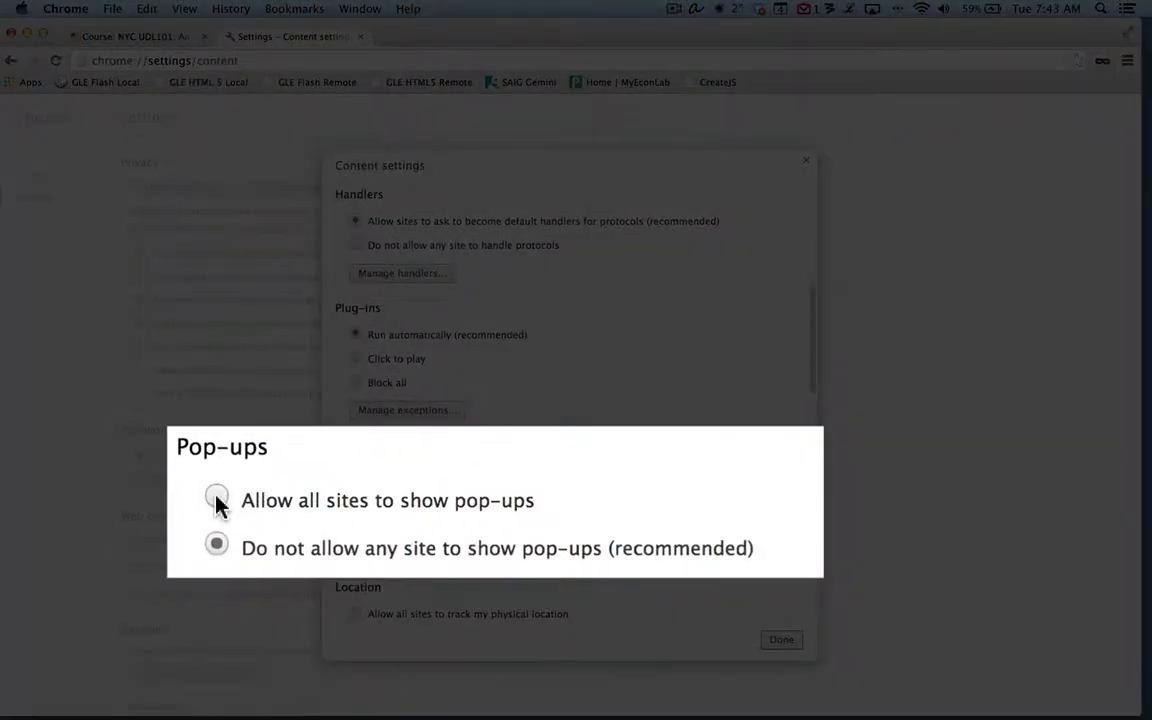
pyautogui.click(217, 500)
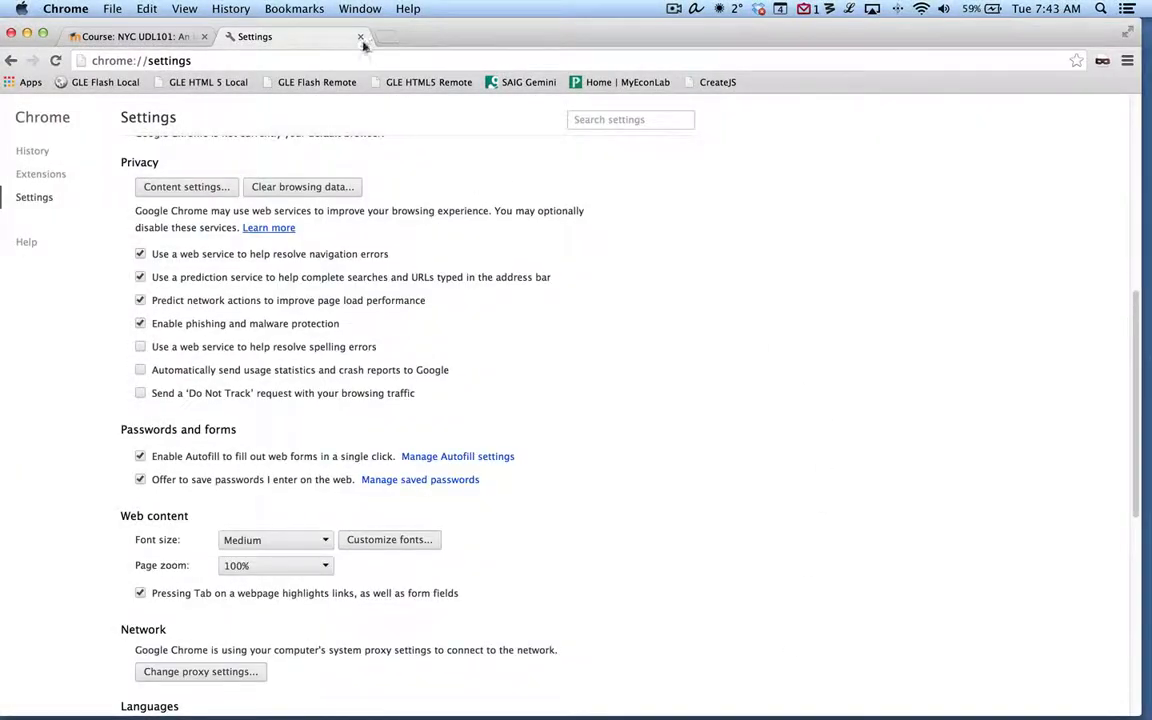
# - Close the Settings tab and enter the UDL101 courseware from the course page
pyautogui.click(359, 37)
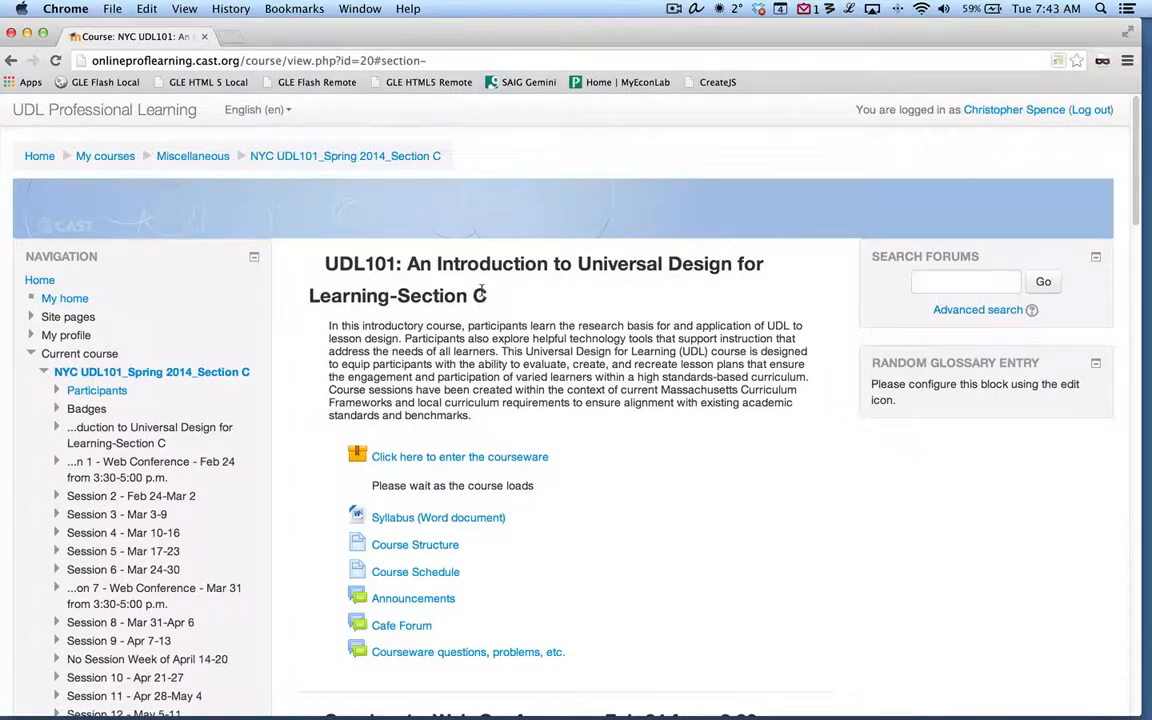
pyautogui.moveTo(473, 466)
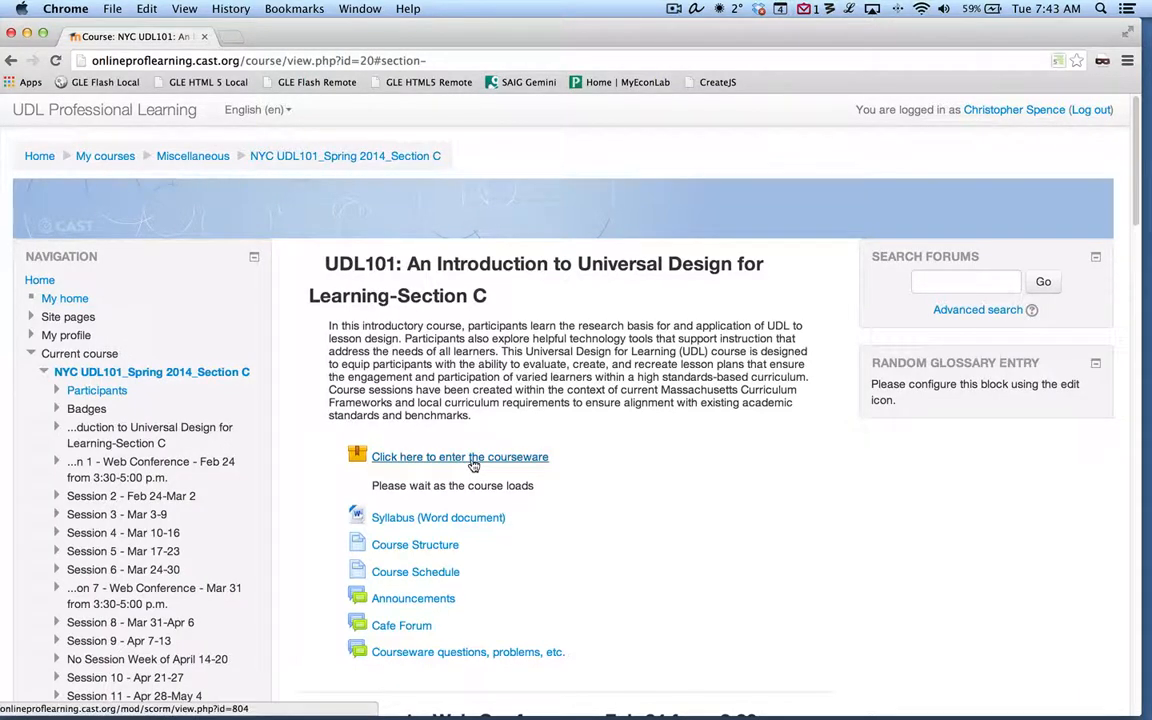
pyautogui.click(459, 457)
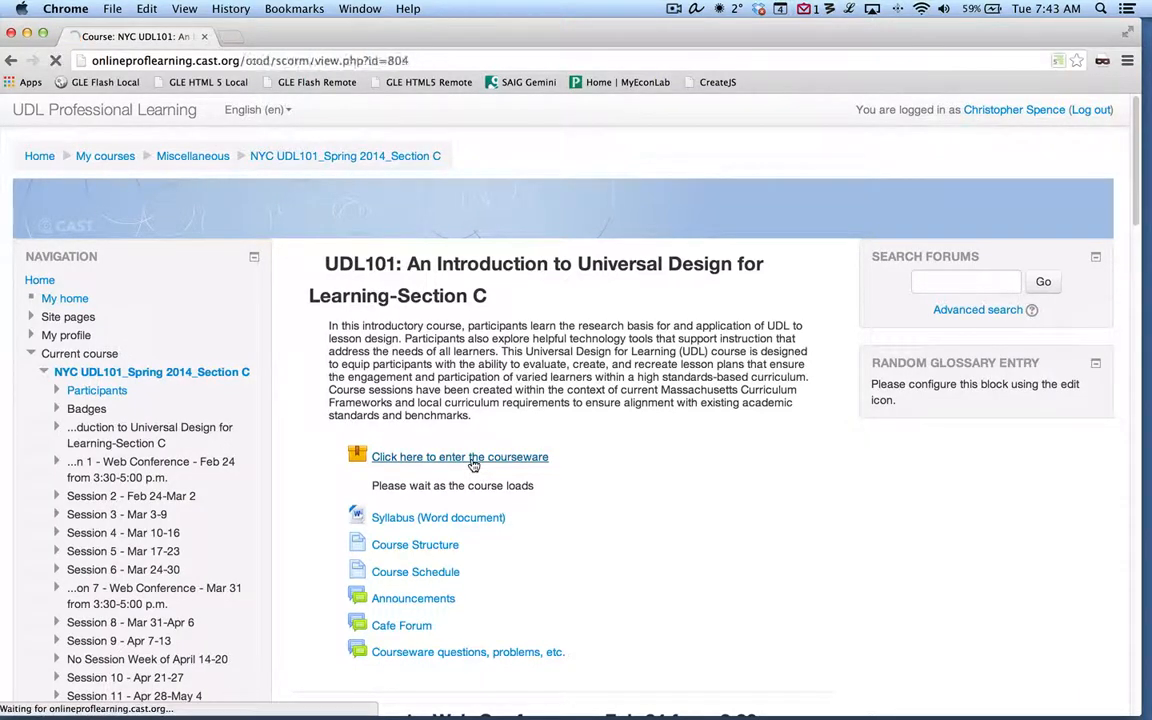
pyautogui.click(459, 456)
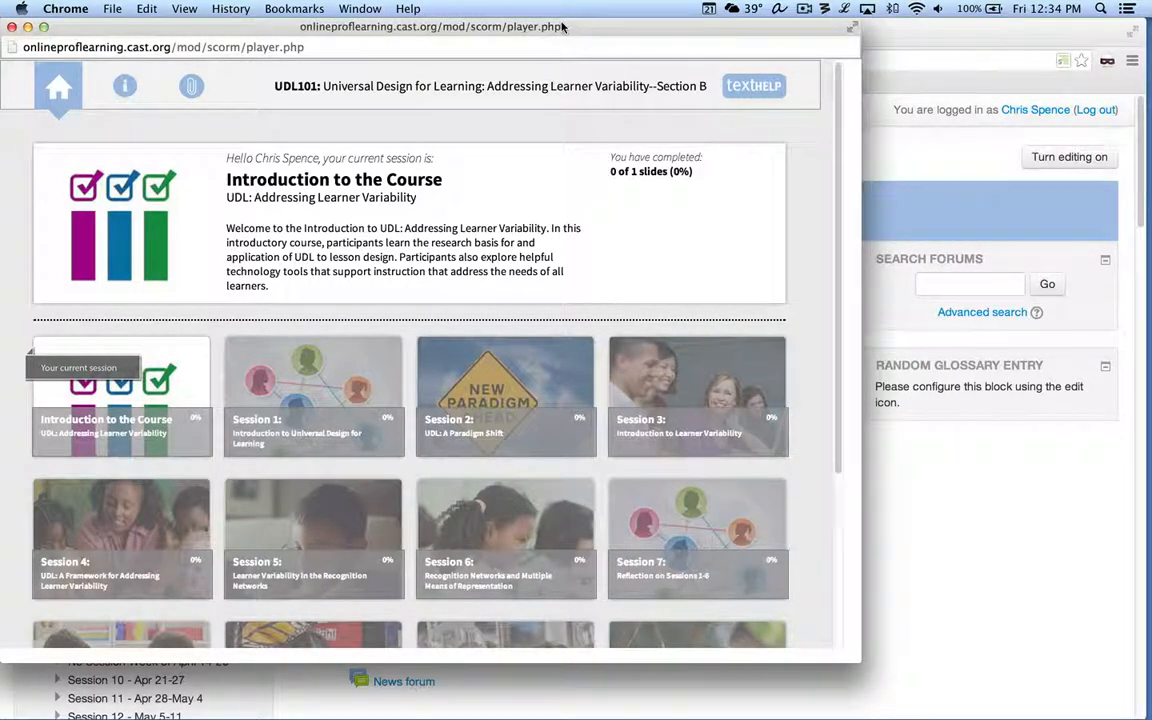
pyautogui.moveTo(528, 138)
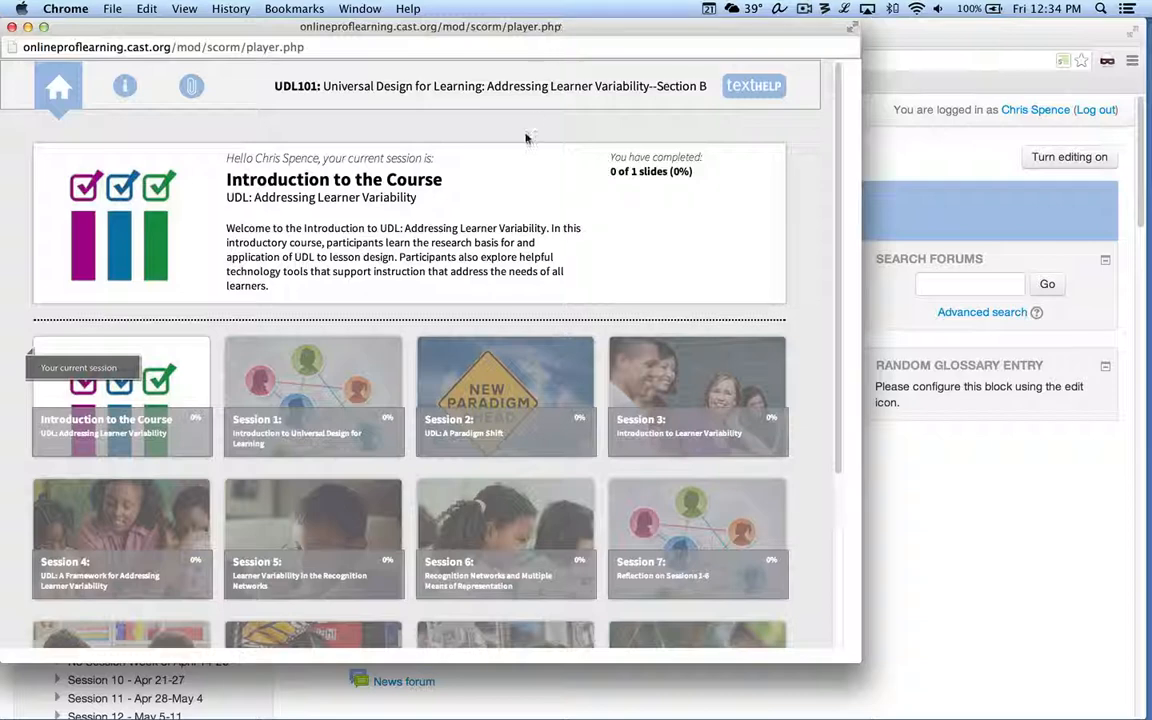
pyautogui.moveTo(519, 175)
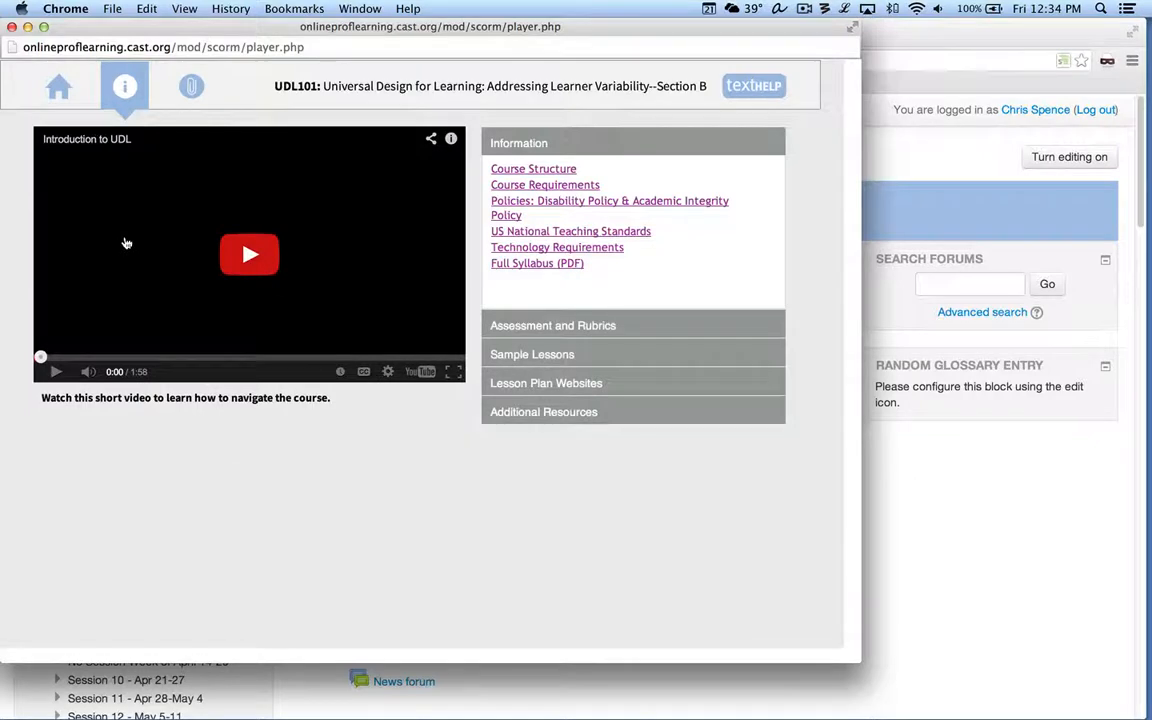
pyautogui.moveTo(269, 305)
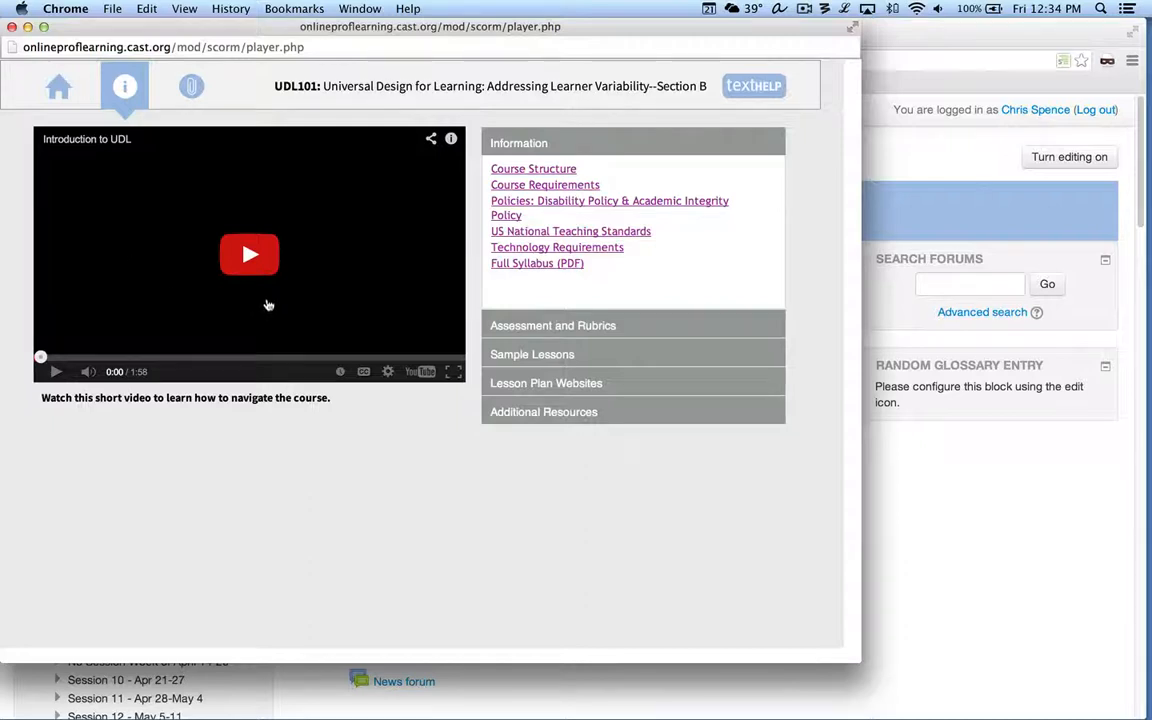
pyautogui.moveTo(593, 328)
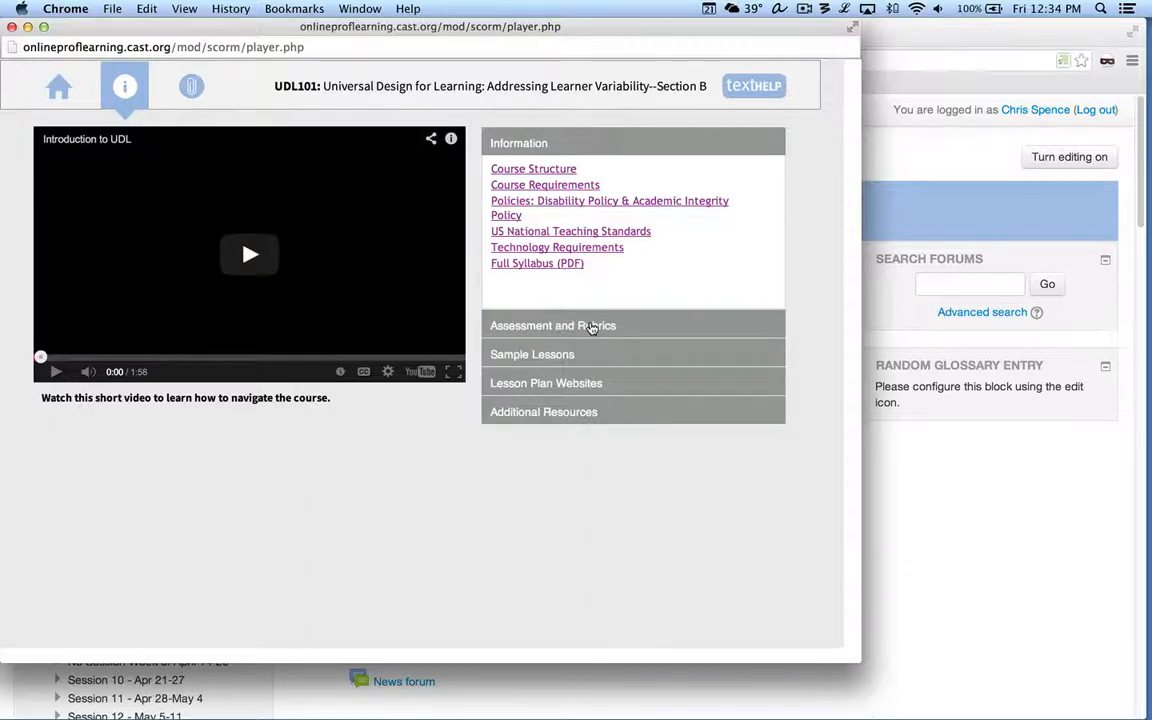
# - Expand the Assessment and Rubrics heading to list grading breakdown and rubric links
pyautogui.click(553, 325)
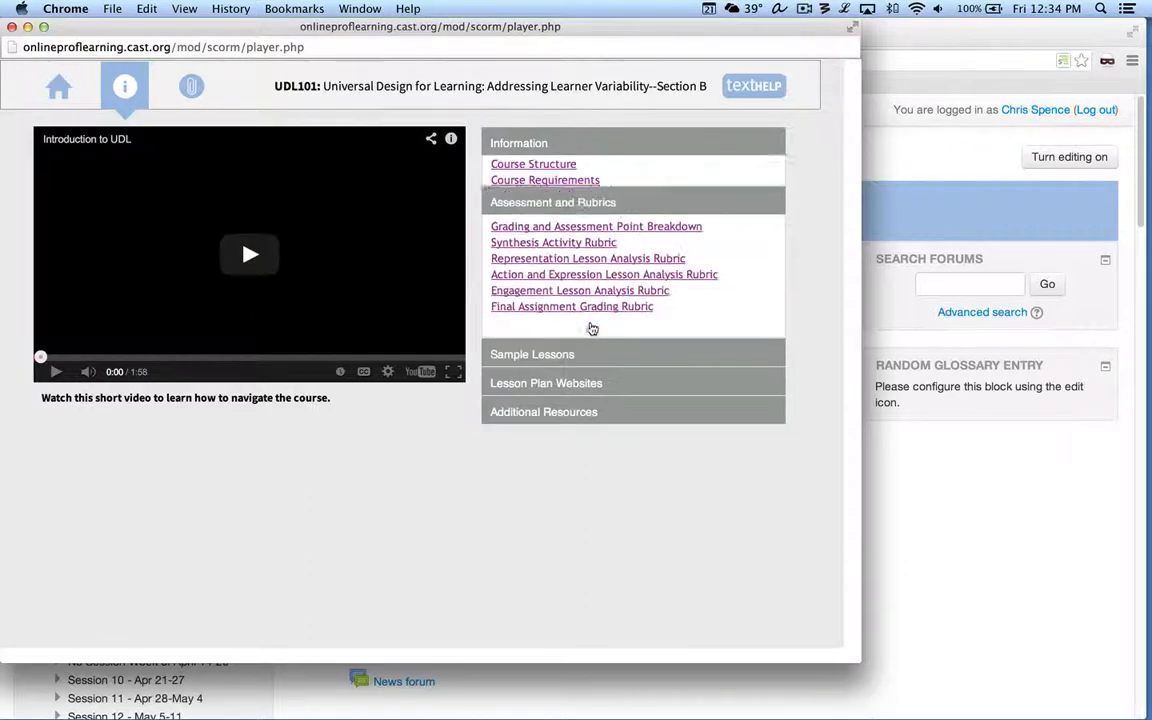
pyautogui.click(519, 142)
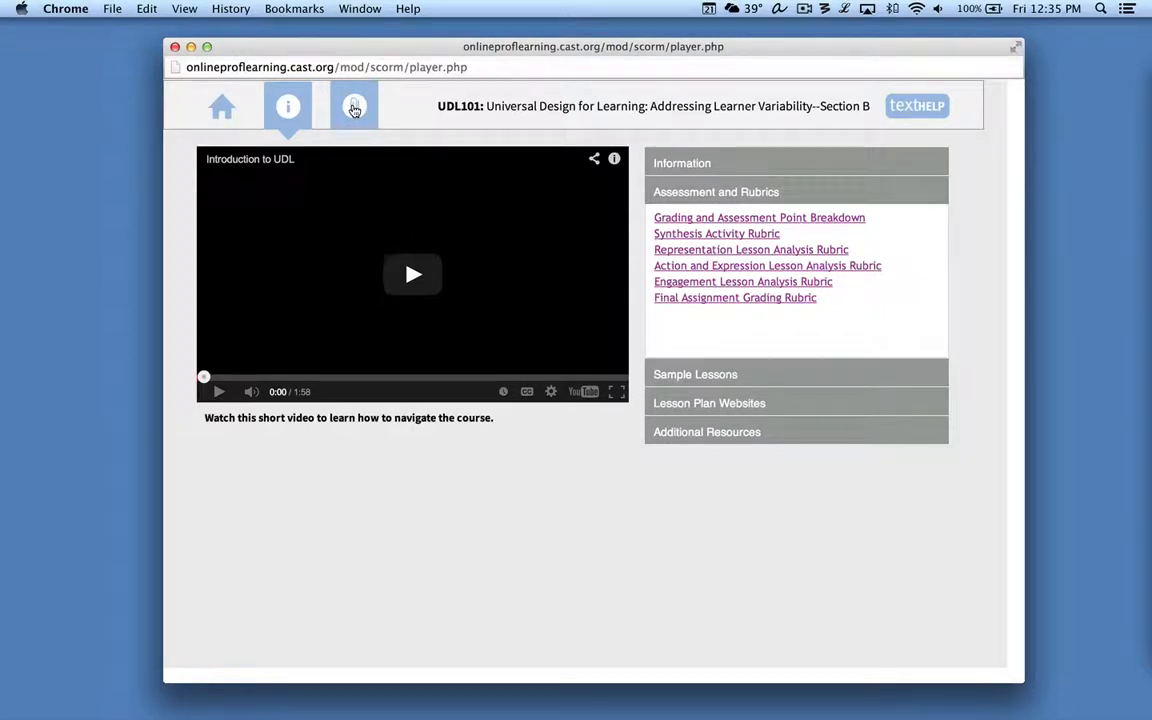
pyautogui.click(354, 107)
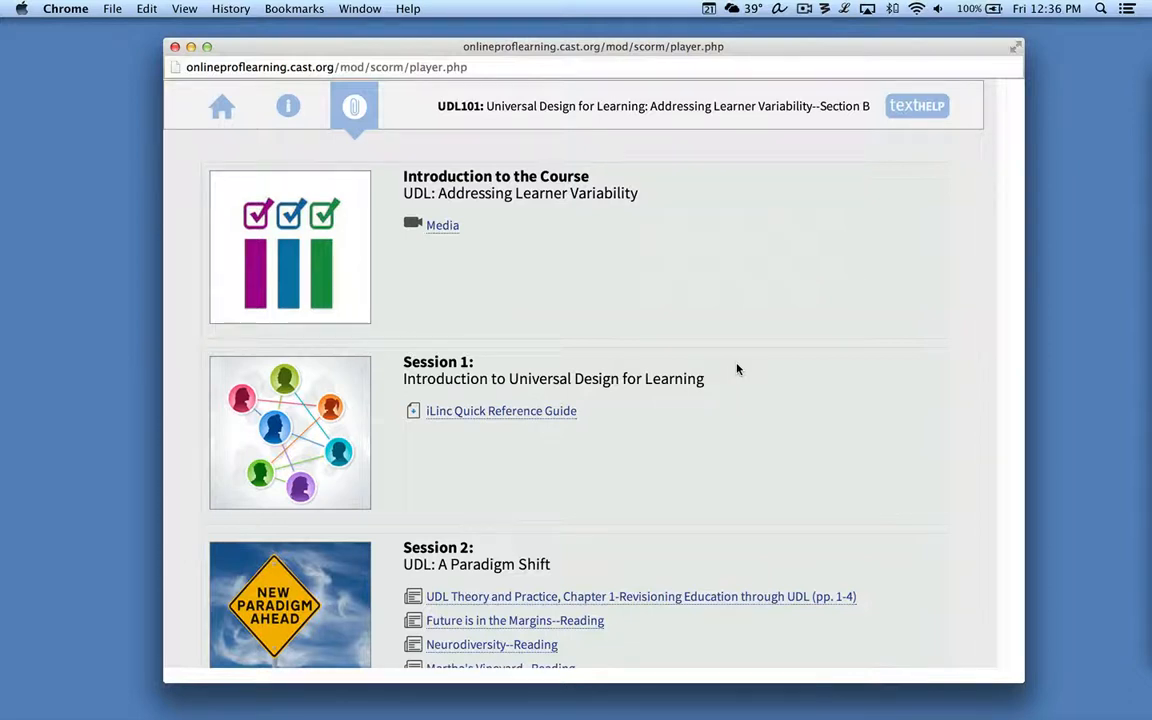
pyautogui.scroll(-3)
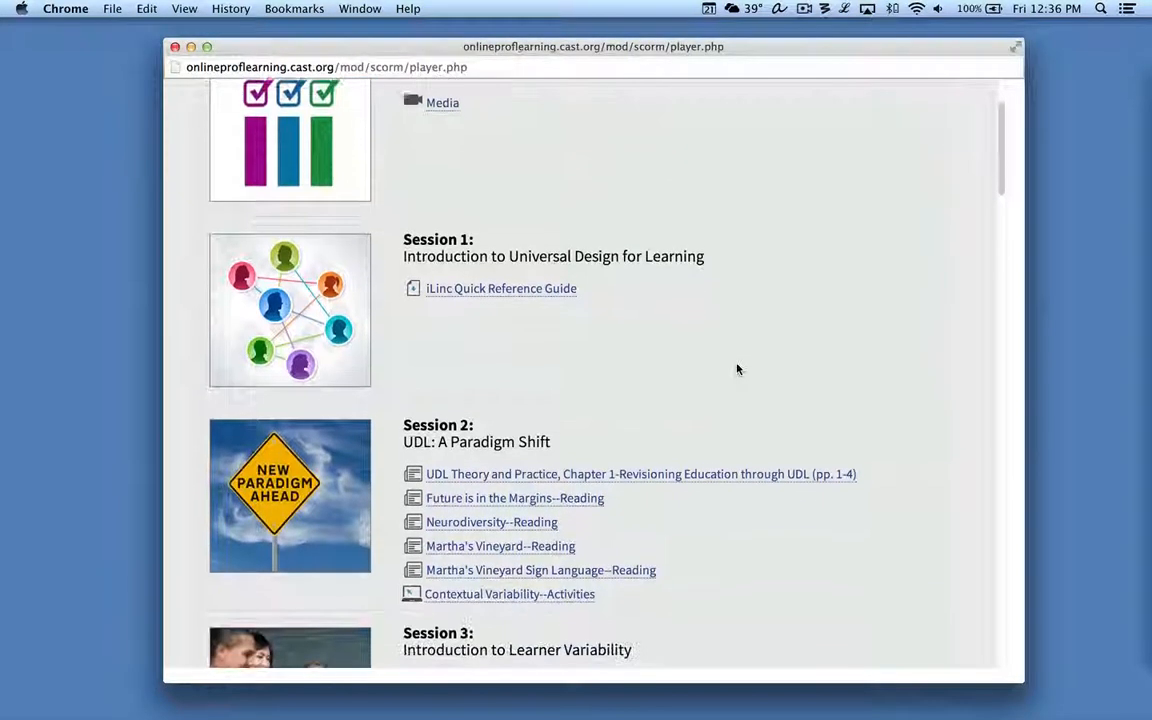
pyautogui.scroll(-3)
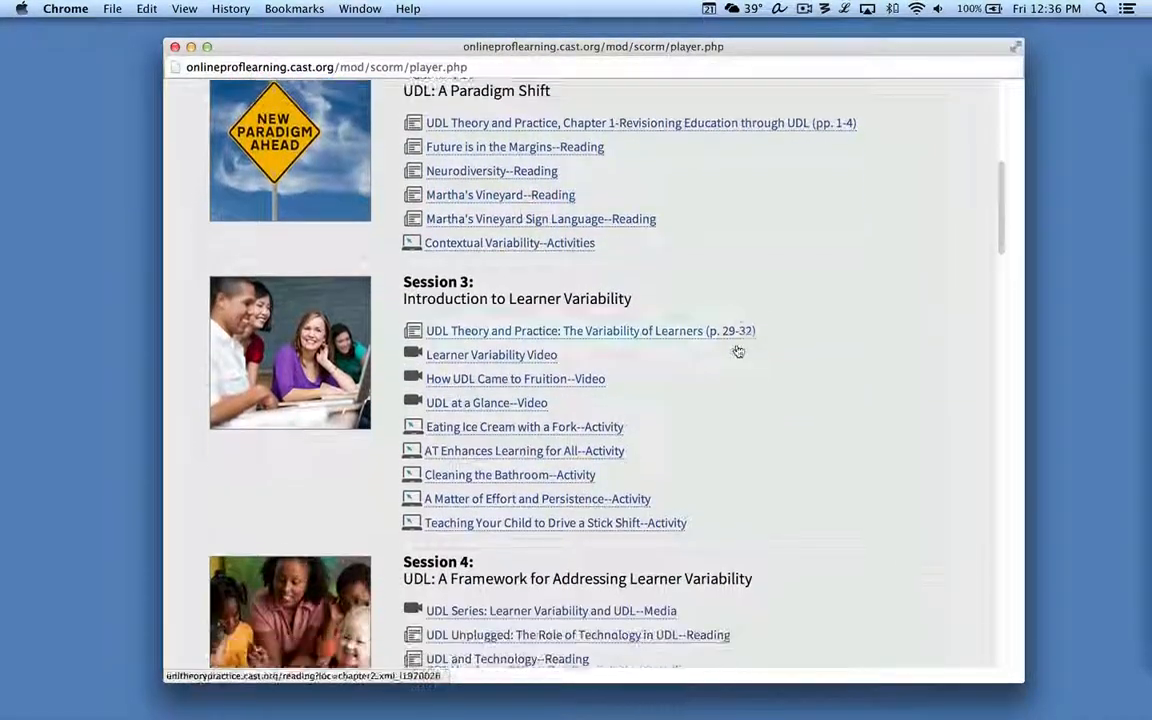
pyautogui.scroll(-3)
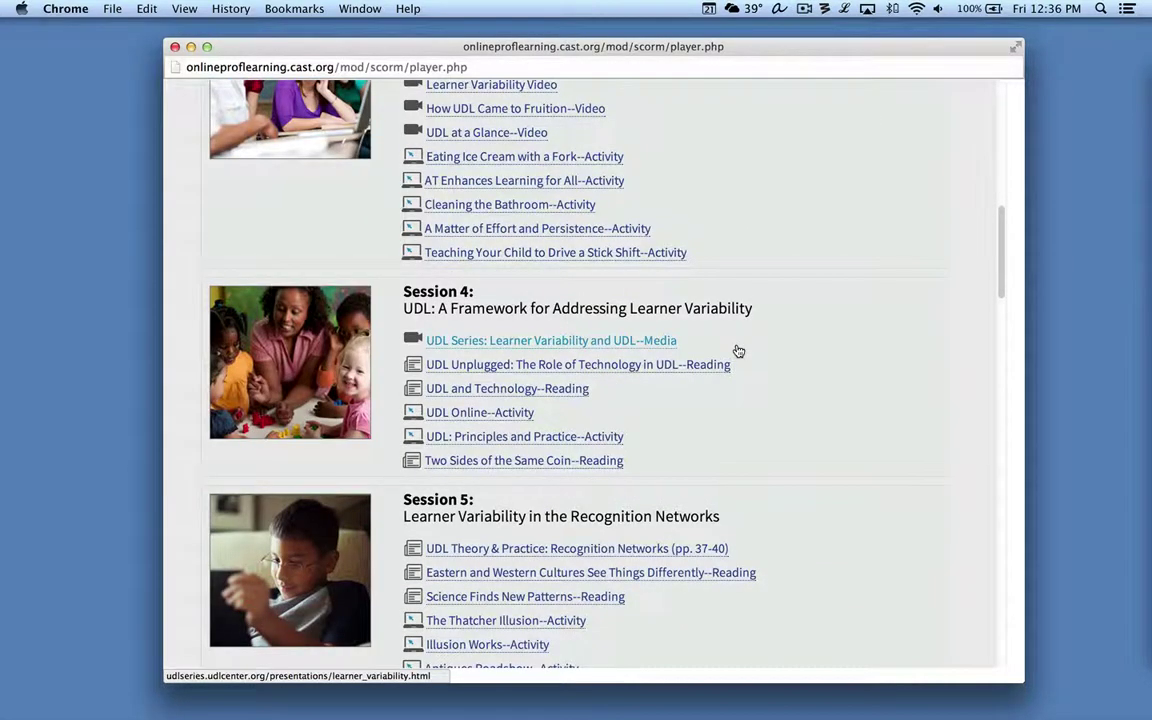
pyautogui.scroll(-3)
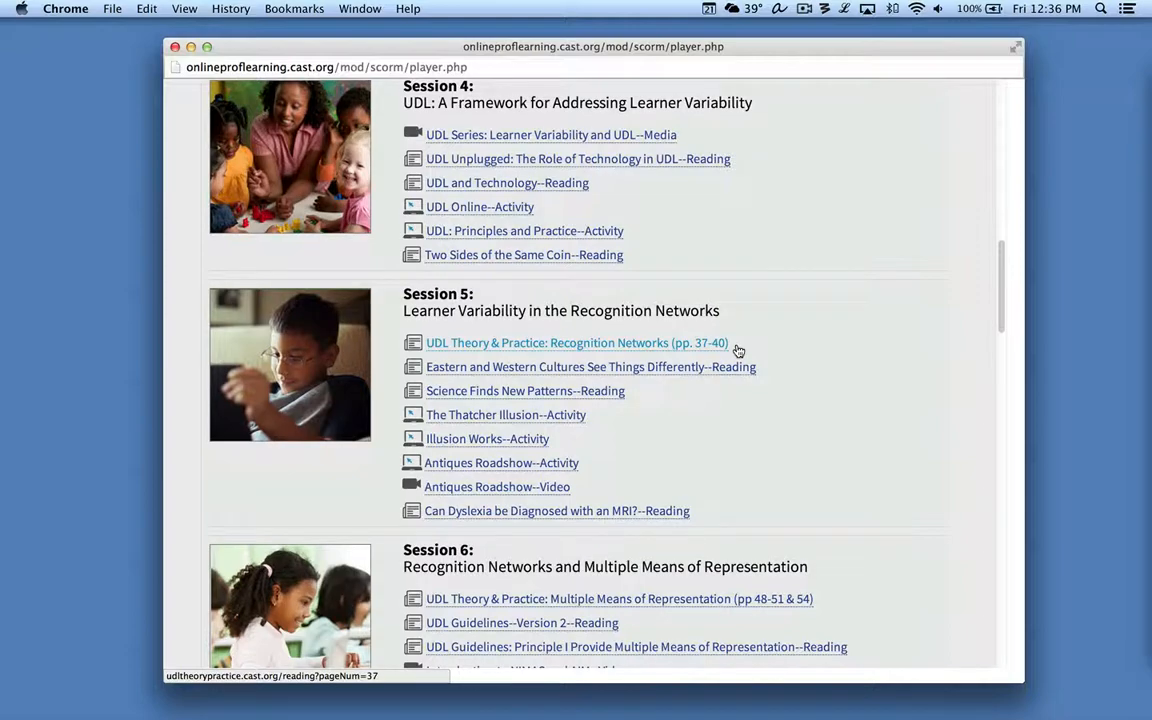
pyautogui.scroll(3)
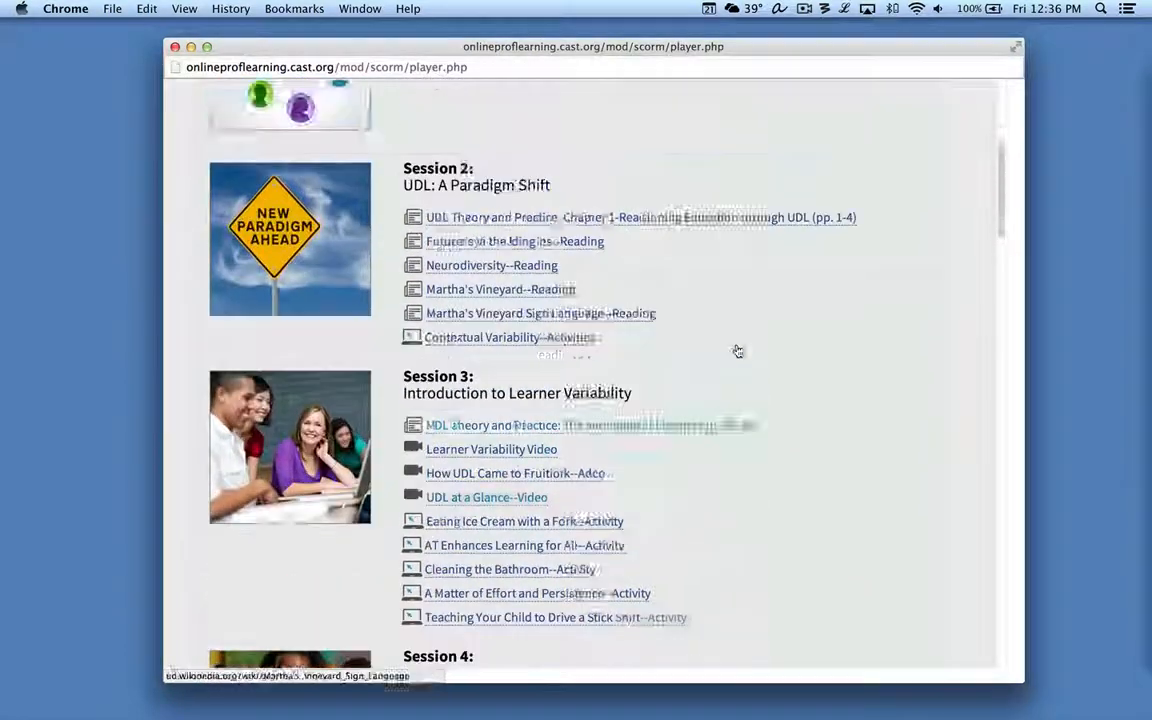
pyautogui.scroll(3)
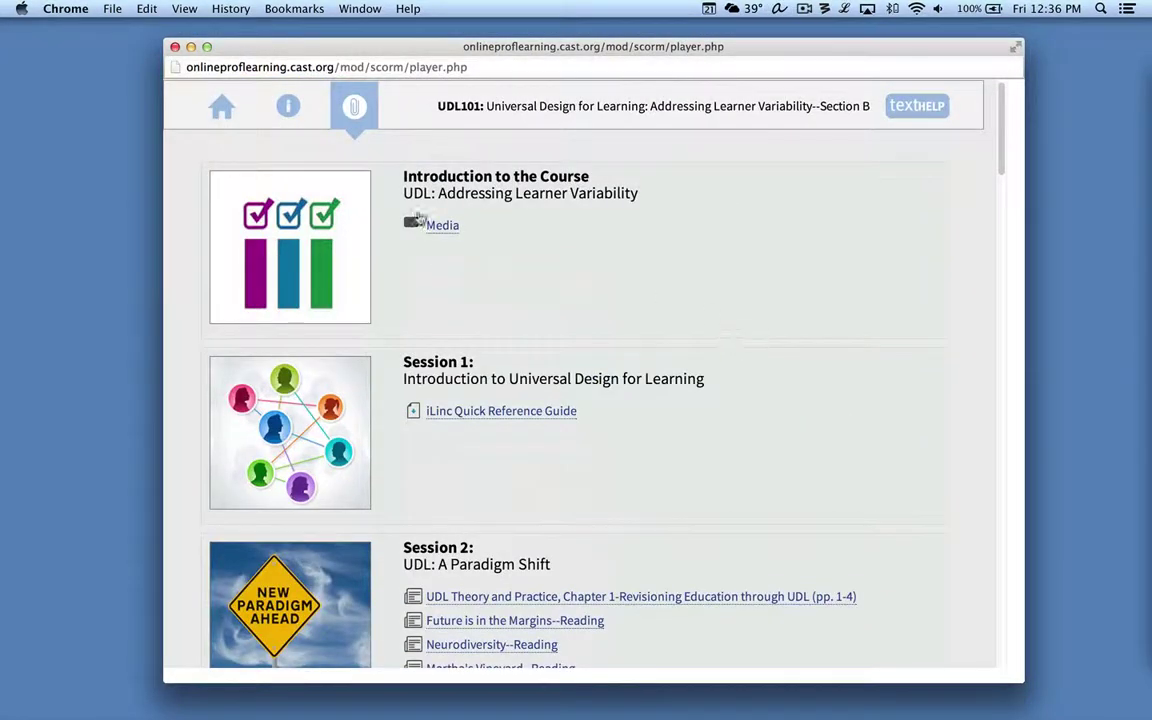
# - Switch to the courseware Home tab to view session tiles and completion status
pyautogui.click(221, 107)
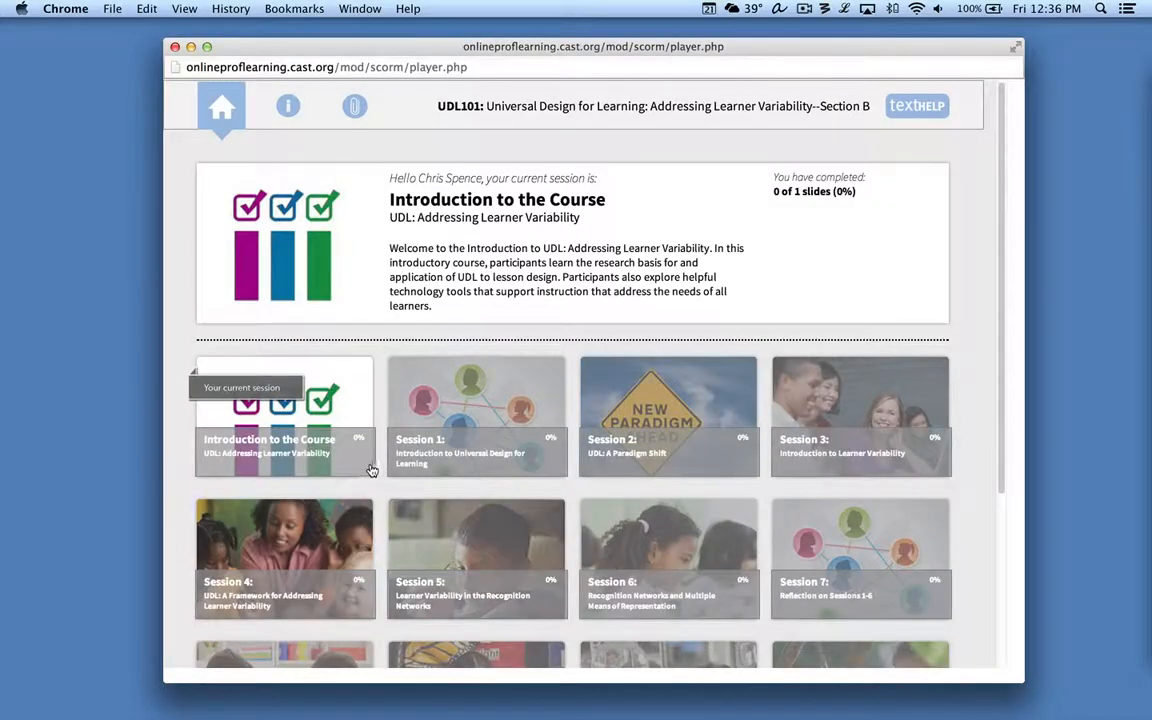
pyautogui.moveTo(366, 450)
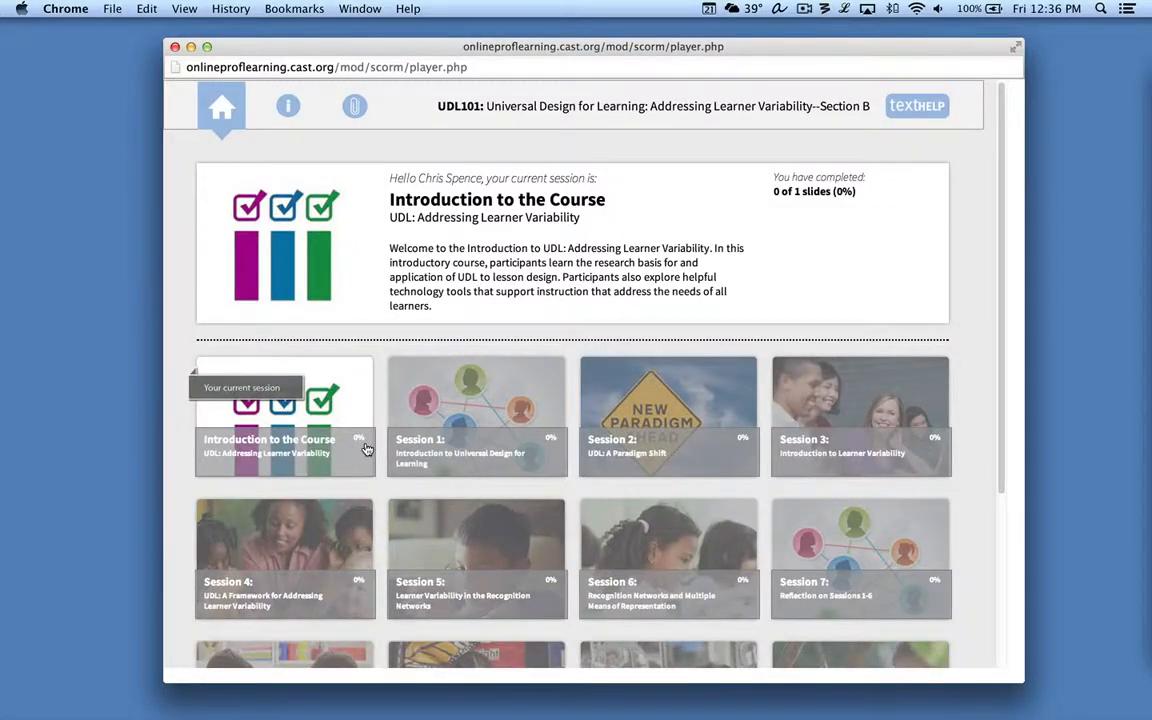
pyautogui.moveTo(790, 205)
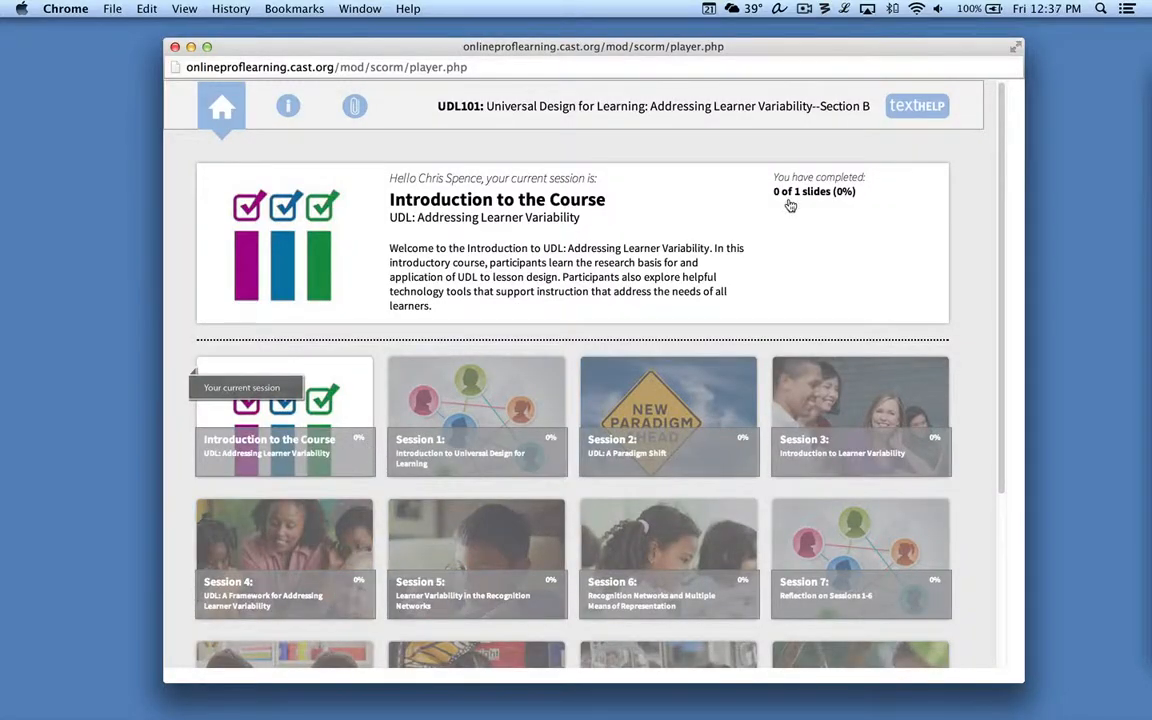
pyautogui.moveTo(493, 303)
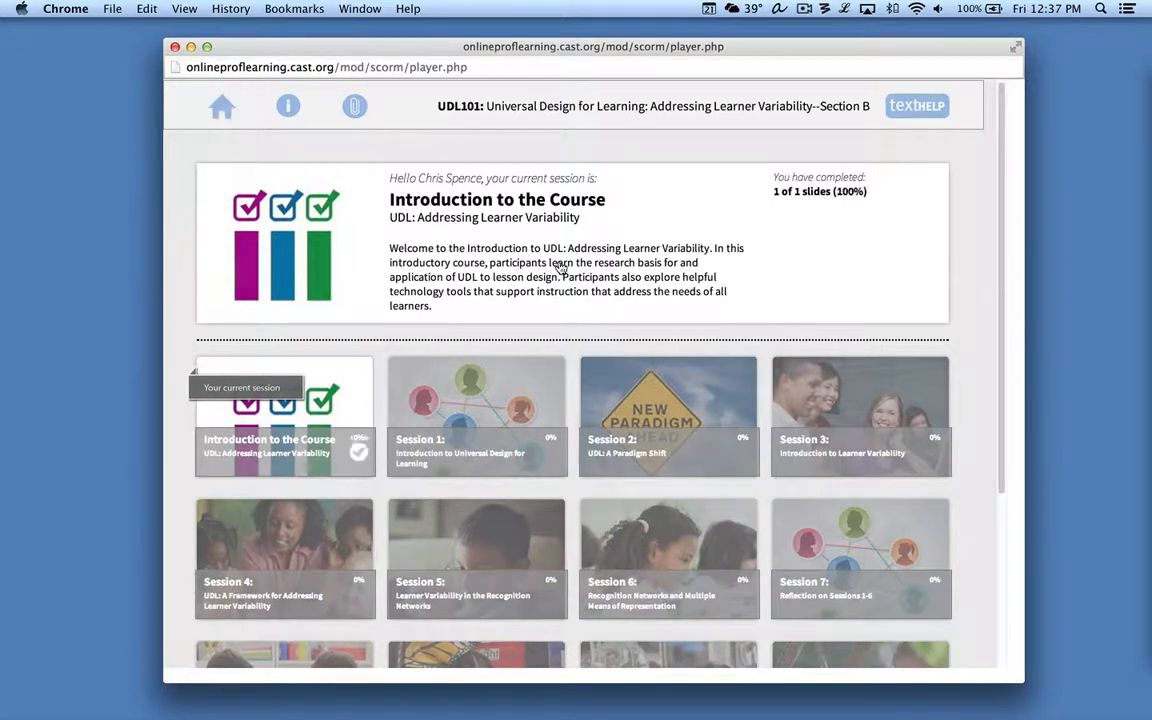
# - Launch the Introduction to the Course tile to show its three-learning-networks slide
pyautogui.click(284, 416)
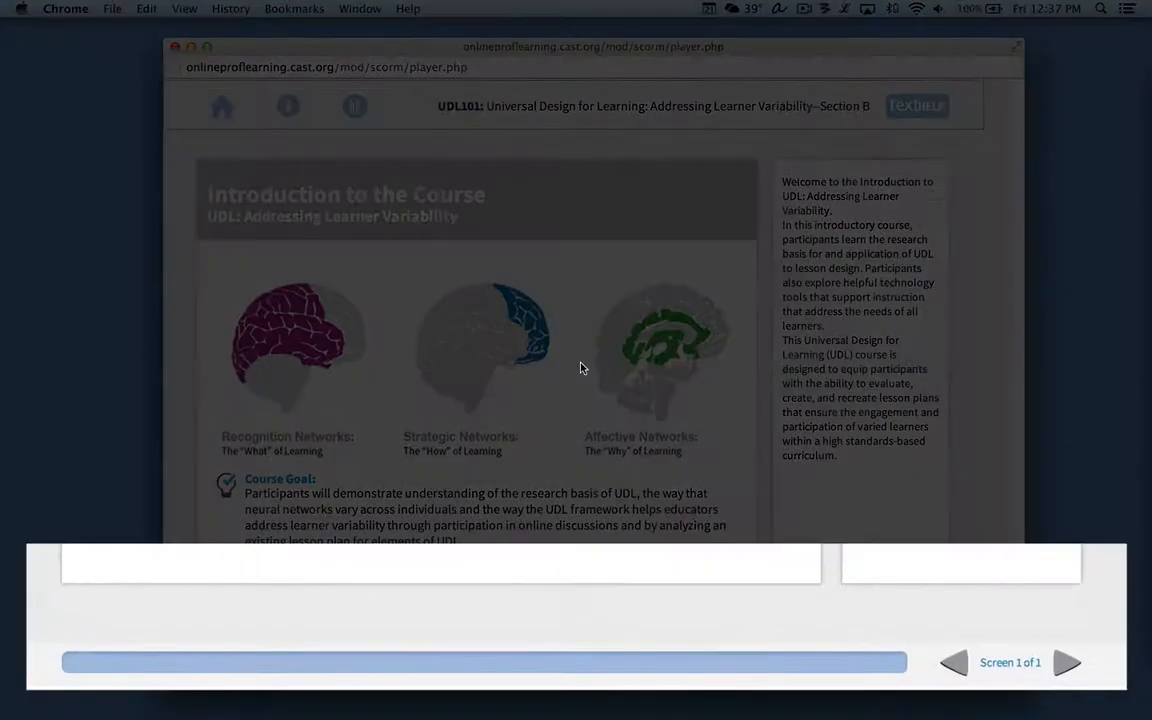
pyautogui.moveTo(631, 610)
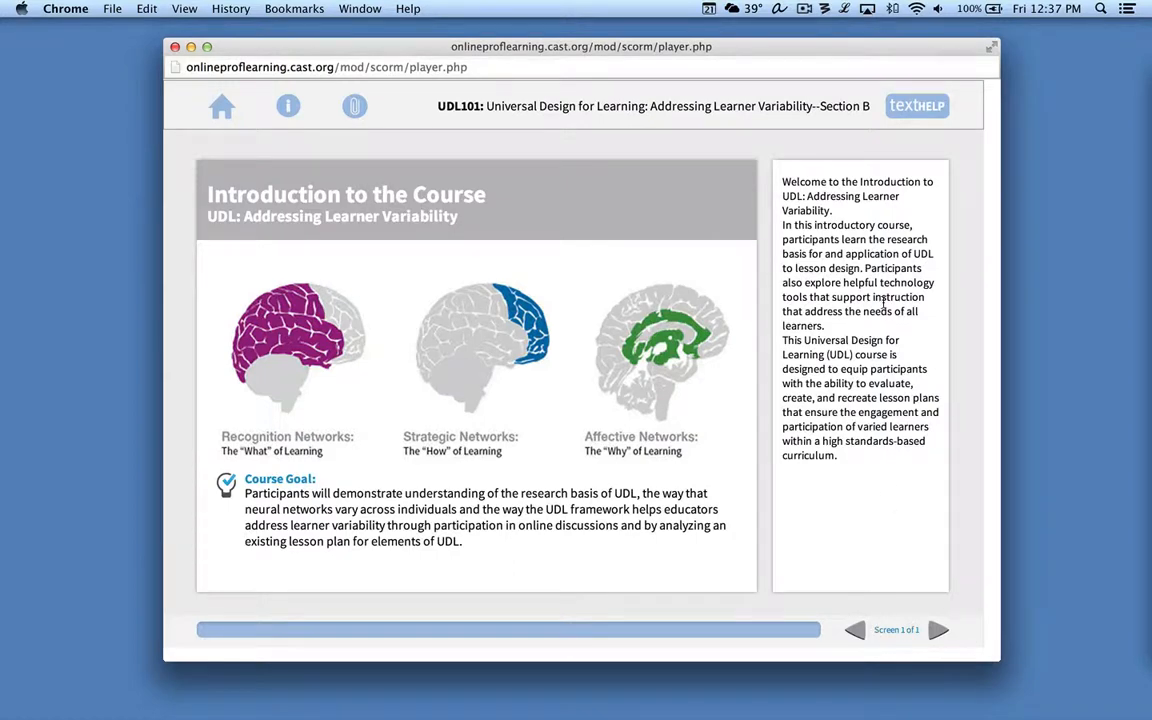
pyautogui.moveTo(937, 630)
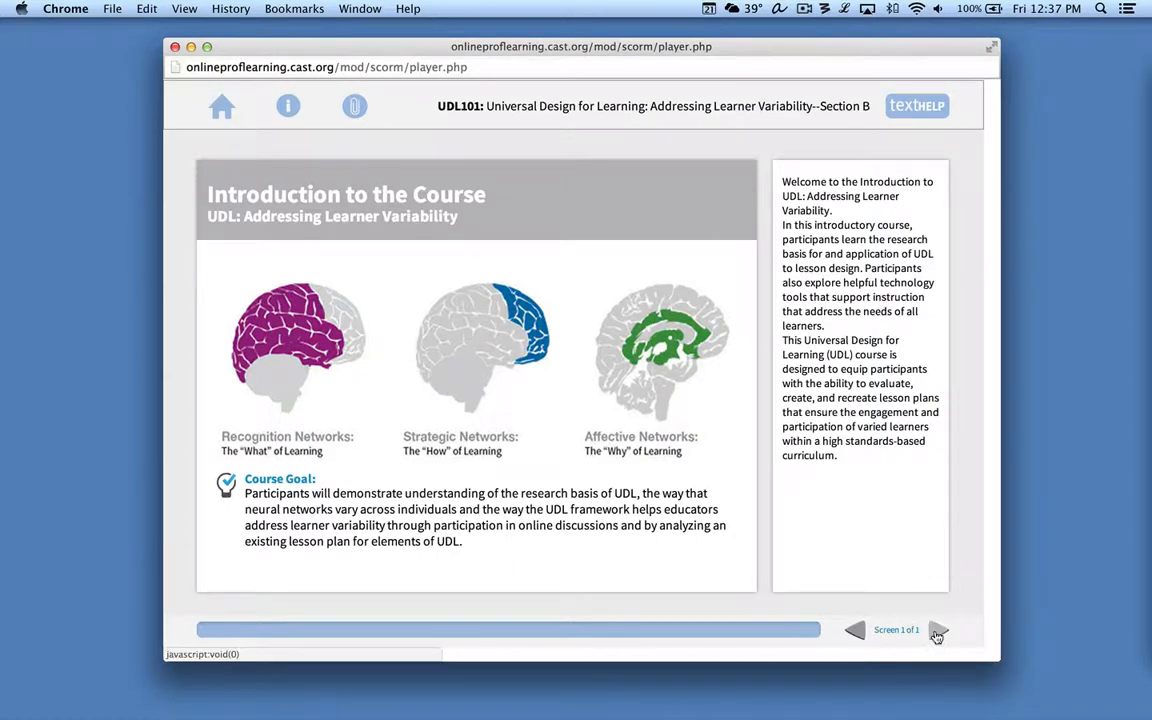
# - Advance past the final introduction slide back to Home, with the Introduction at 100%
pyautogui.click(221, 106)
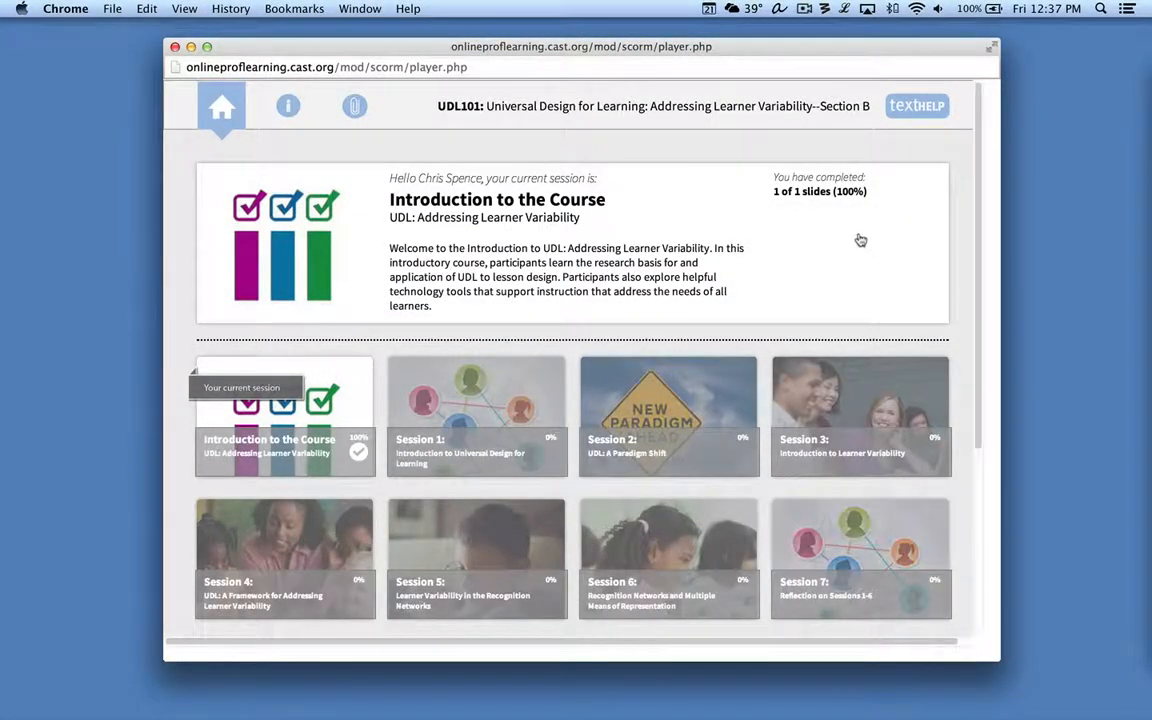
pyautogui.moveTo(327, 481)
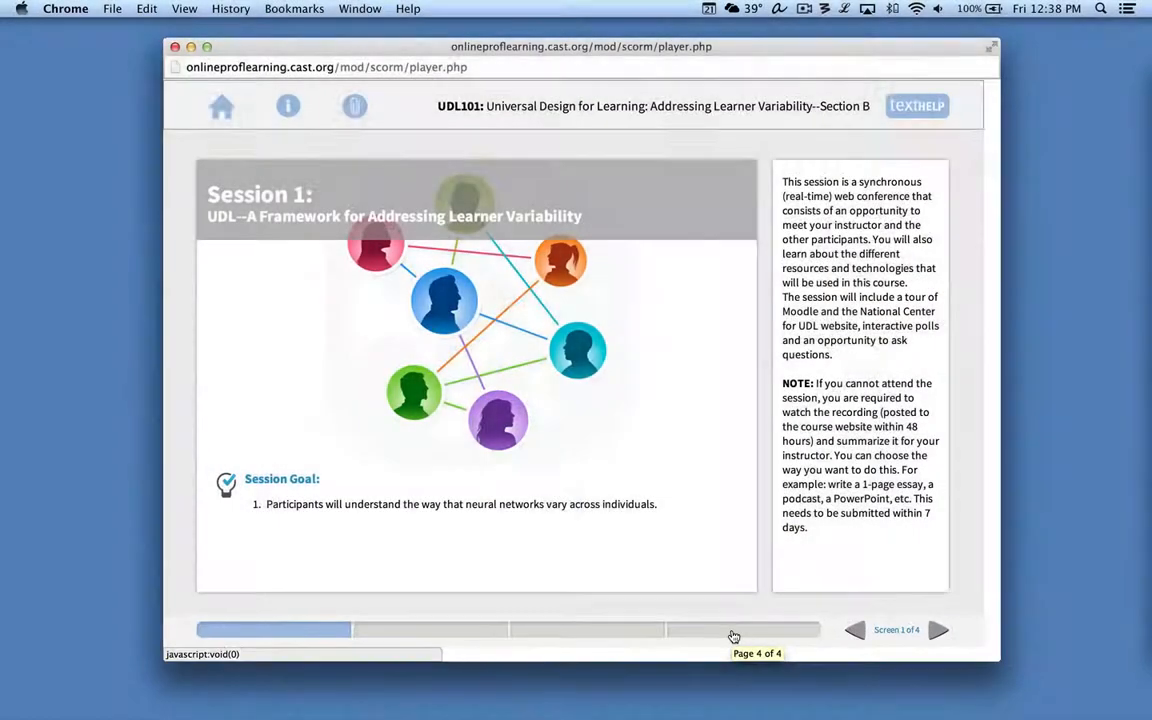
pyautogui.moveTo(724, 611)
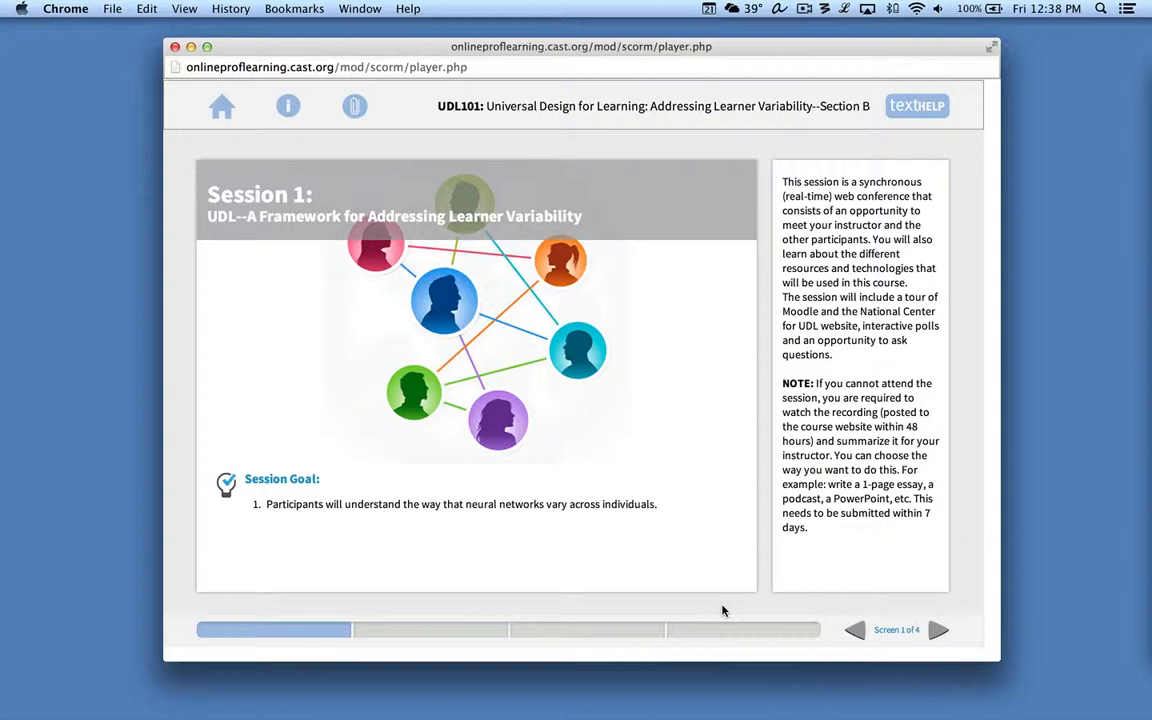
pyautogui.moveTo(605, 629)
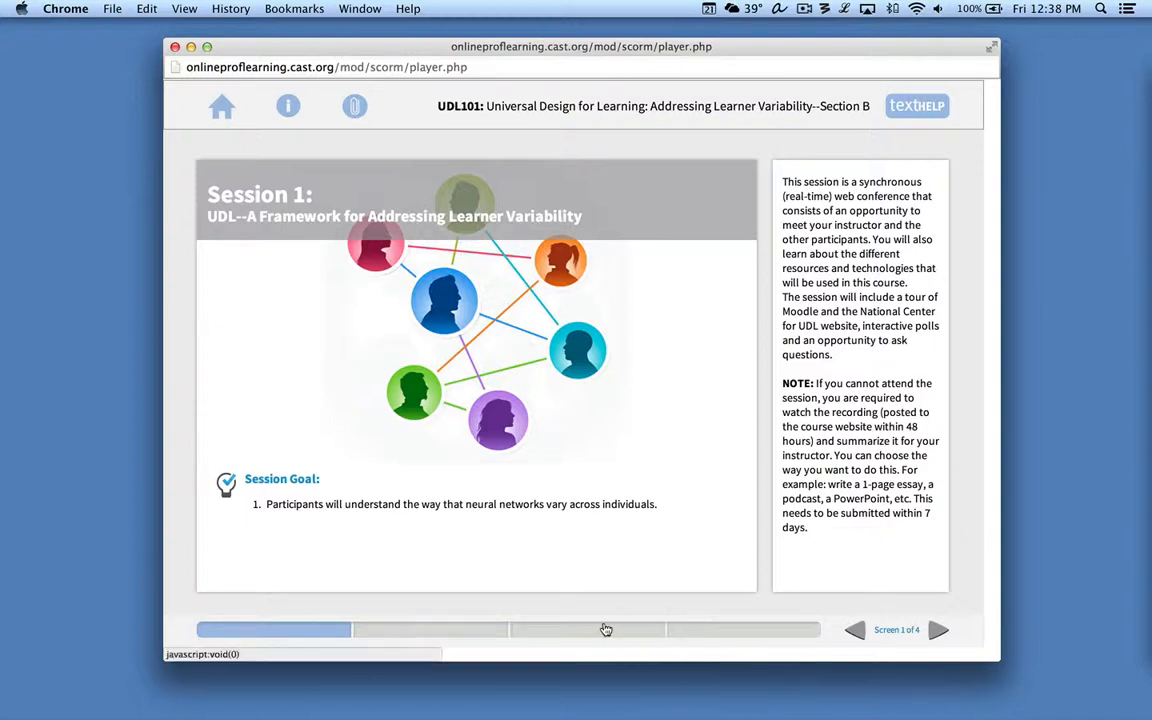
# - Jump to screen 3 of 4 of Session 1 using the progress bar
pyautogui.click(587, 629)
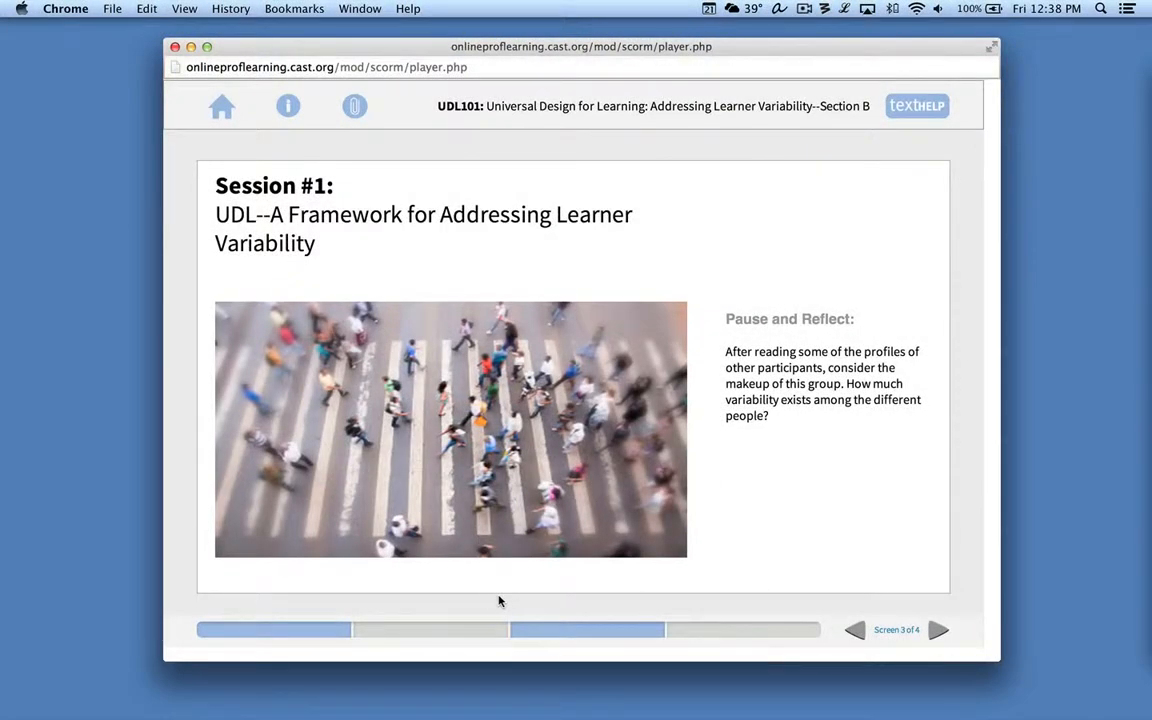
pyautogui.moveTo(605, 643)
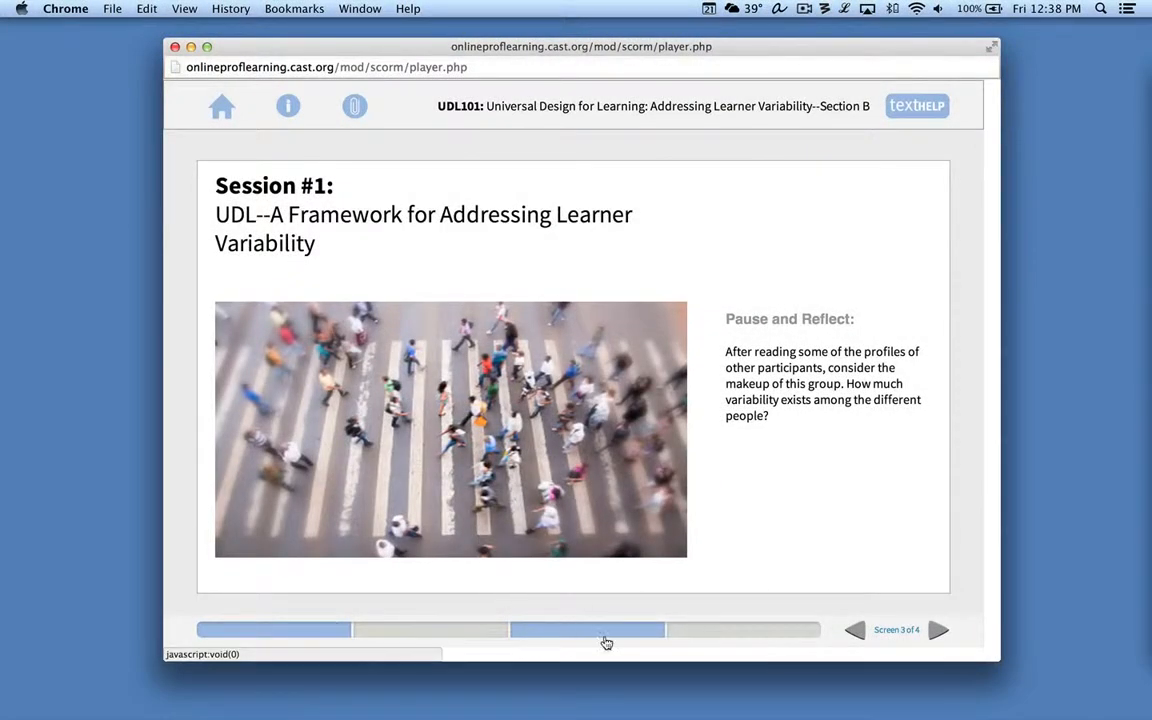
pyautogui.moveTo(468, 622)
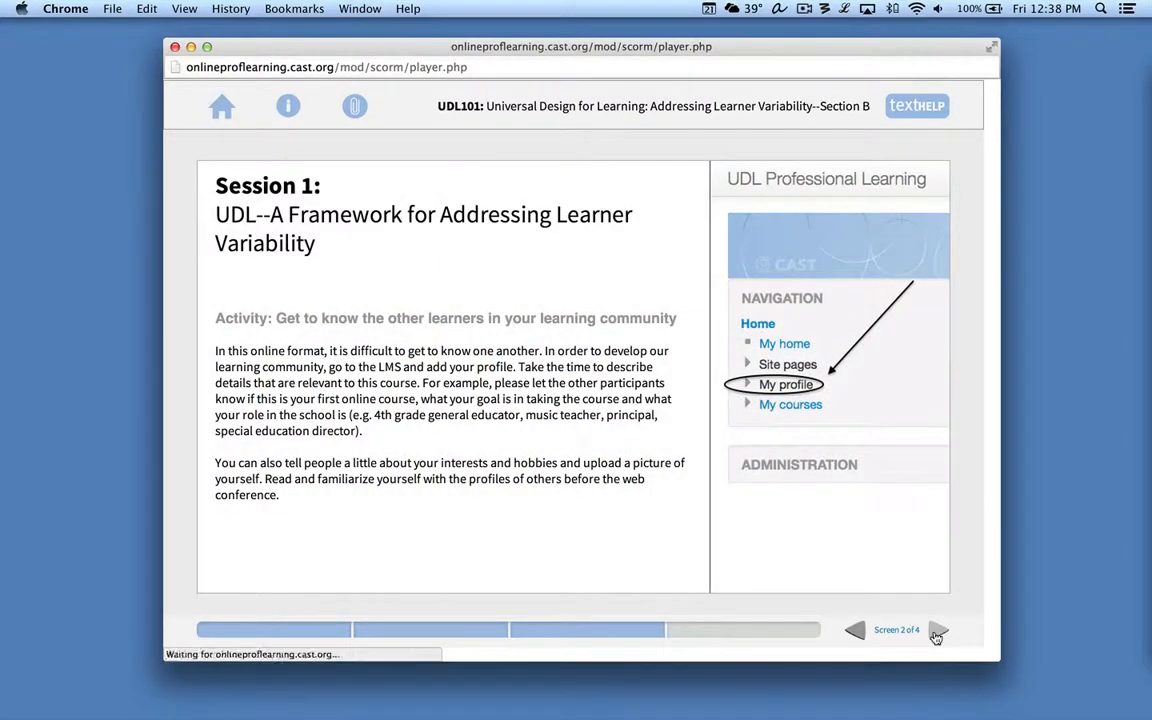
# - Open the iLinc quick start guide on Session 1's last screen, then finish Session 1
pyautogui.click(938, 630)
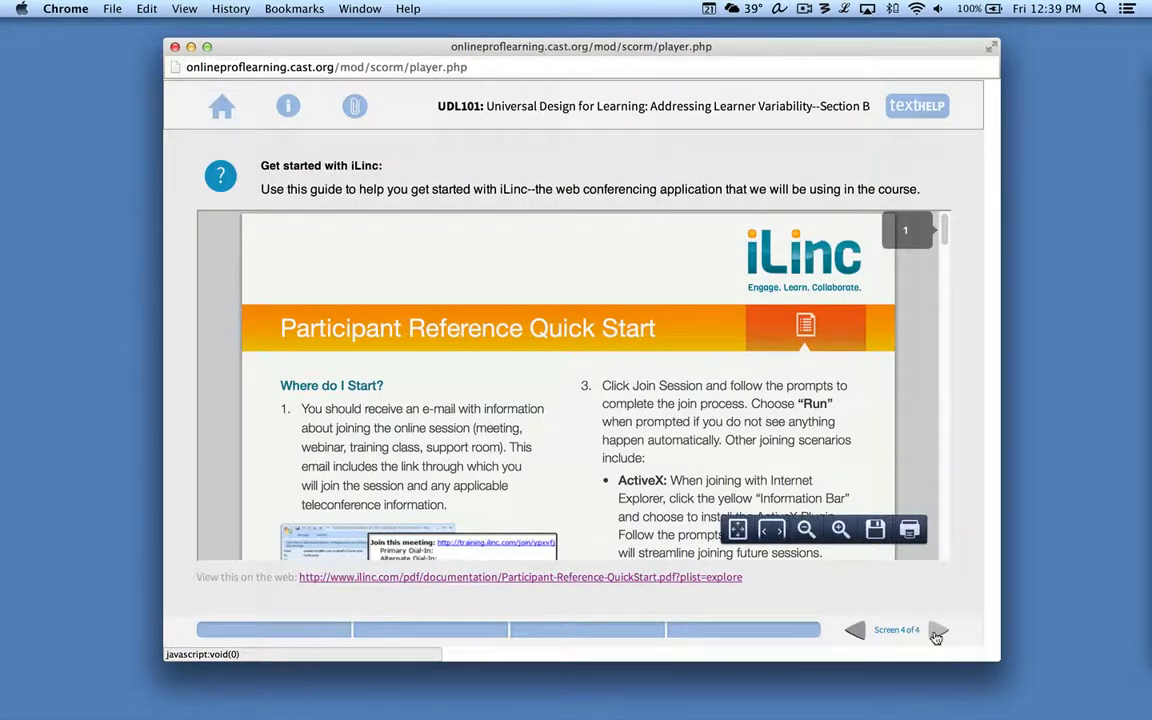
pyautogui.moveTo(627, 316)
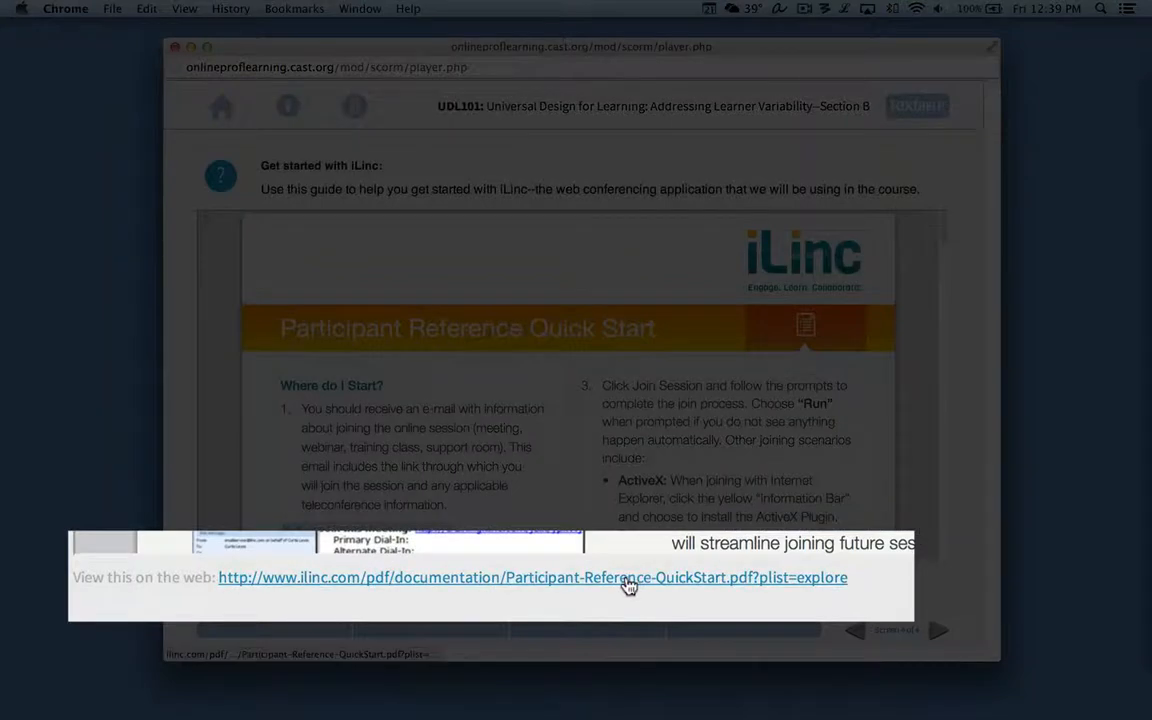
pyautogui.click(532, 577)
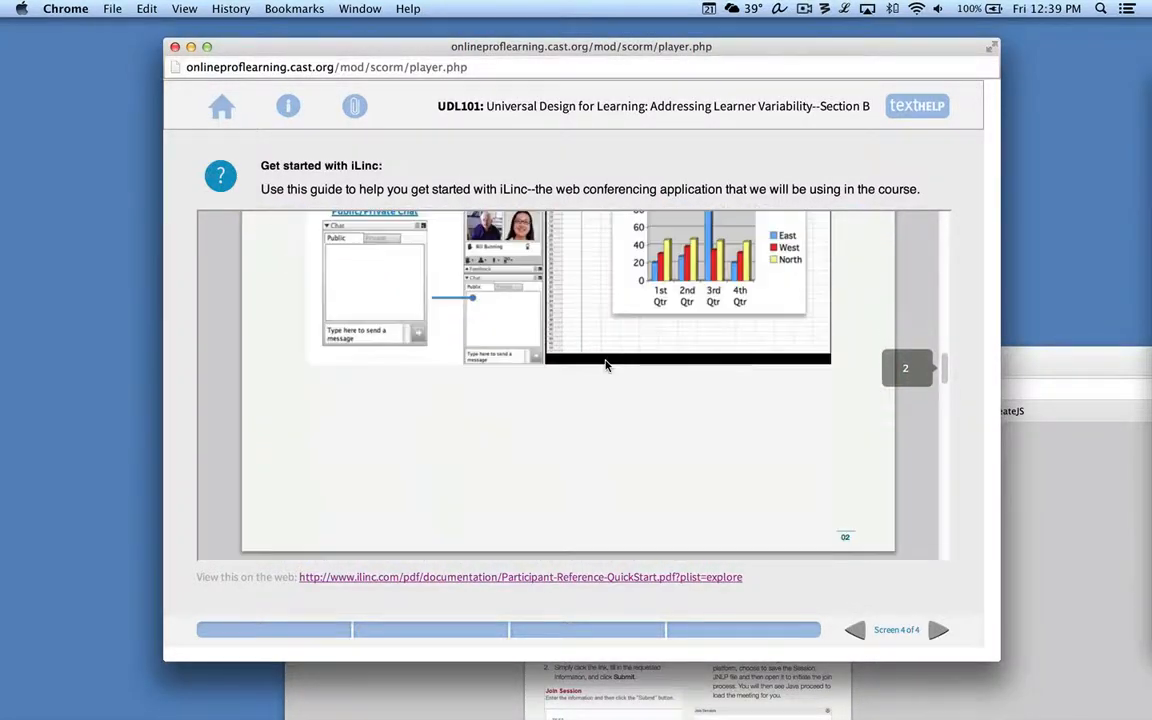
pyautogui.click(938, 630)
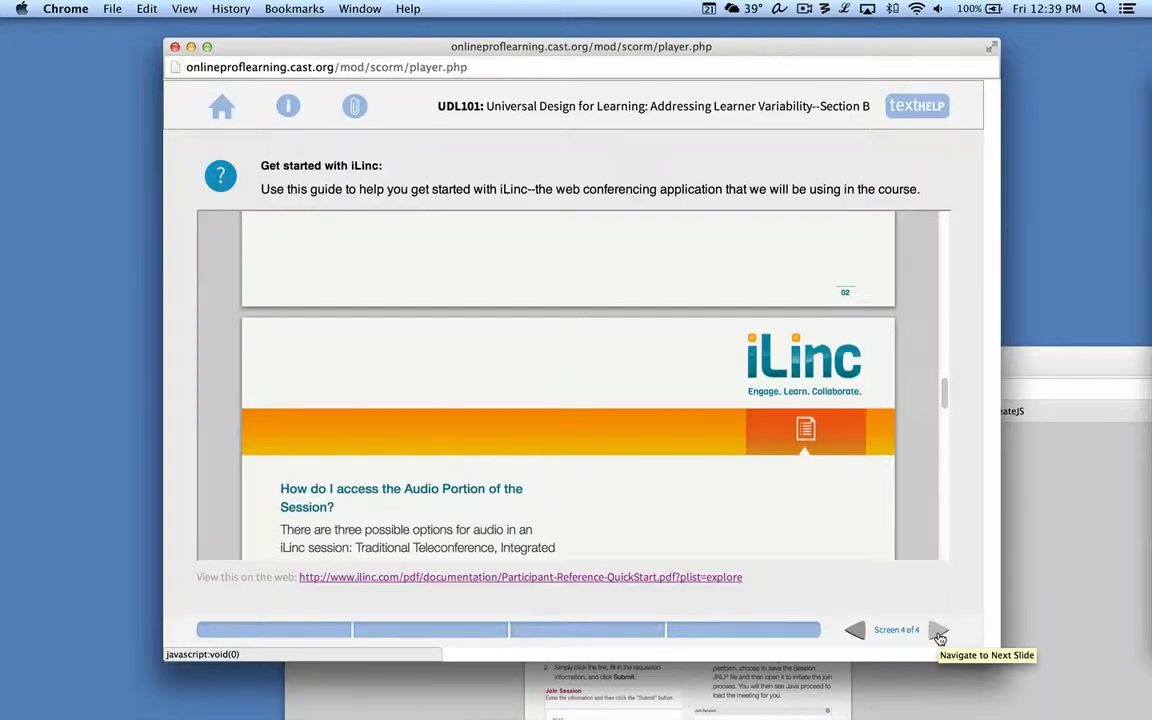
pyautogui.click(221, 106)
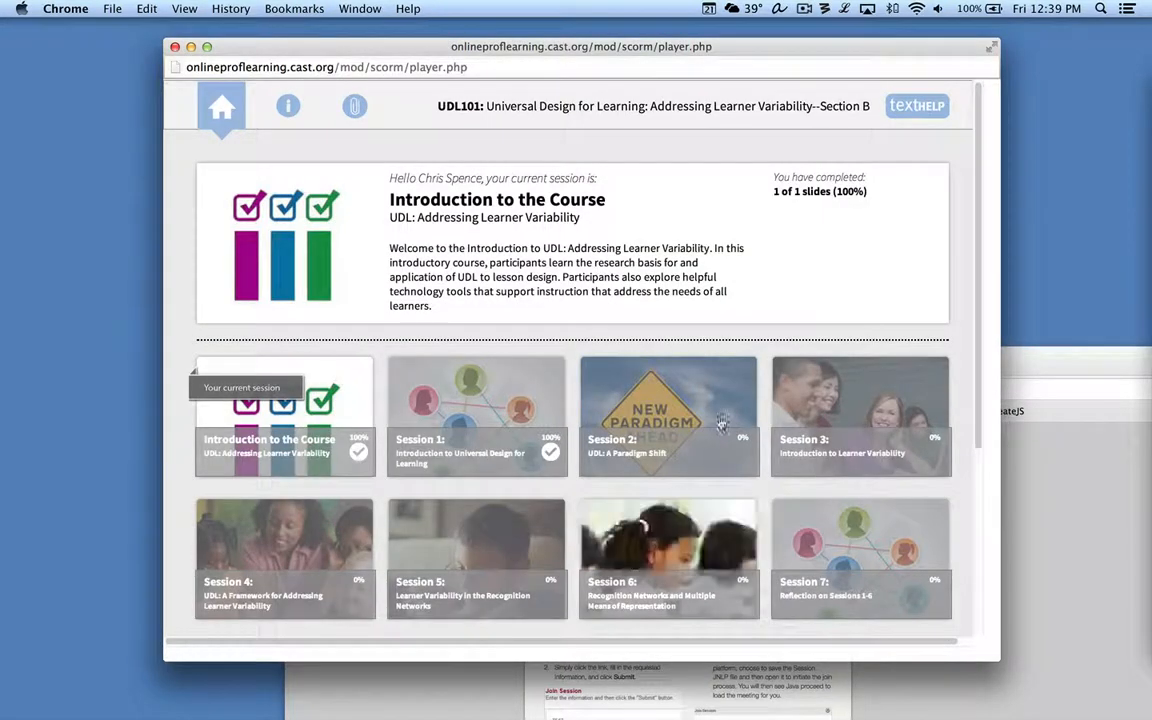
# - Launch the Session 2: A Paradigm Shift tile from the overview
pyautogui.click(668, 417)
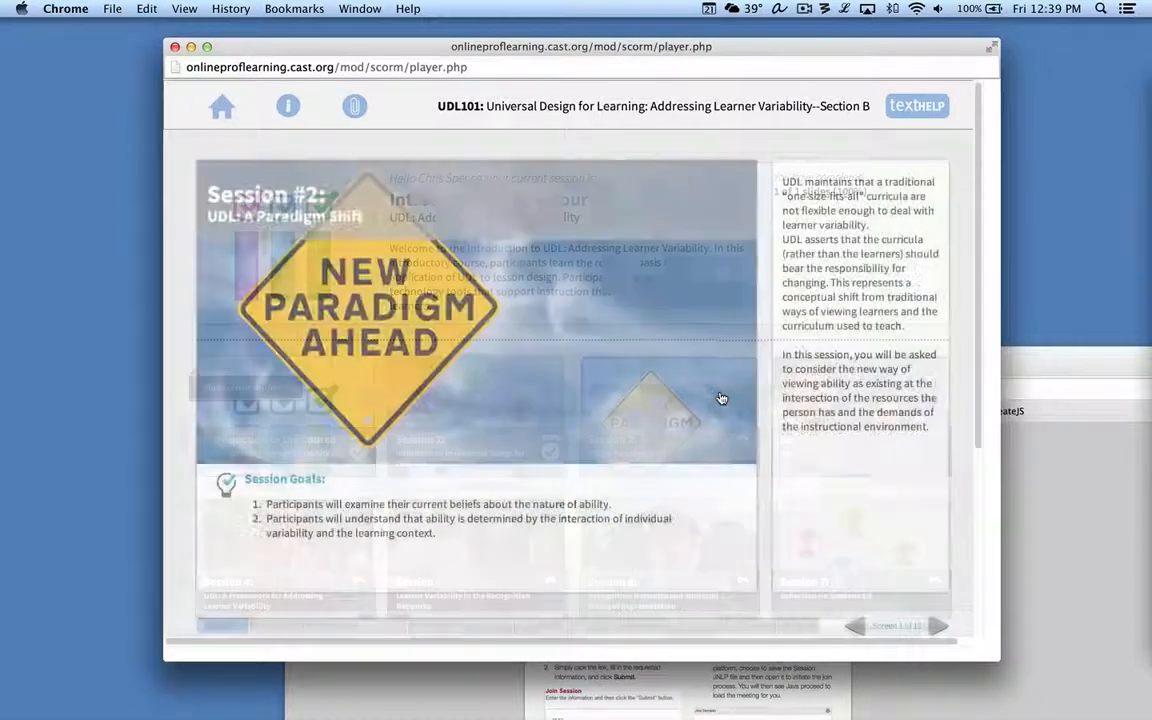